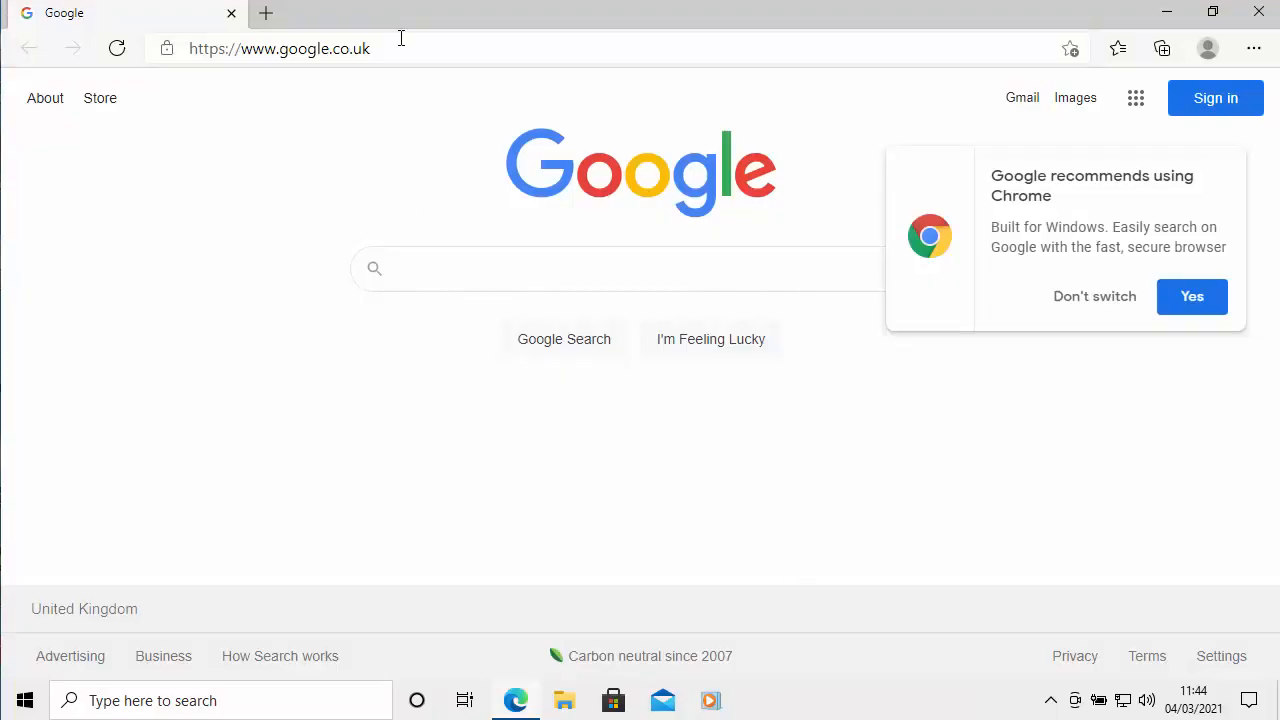
mouse_move(448, 221)
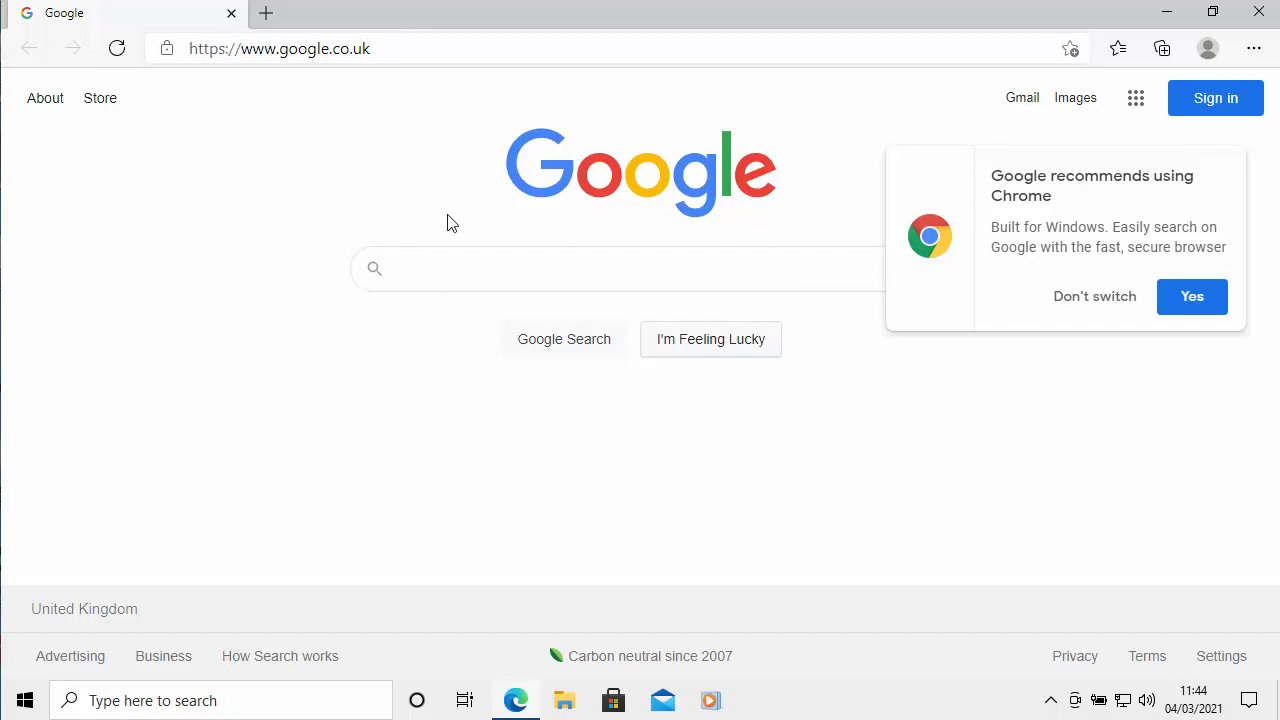
Step: Search the web for 'gramps' from the Edge address bar
click(278, 48)
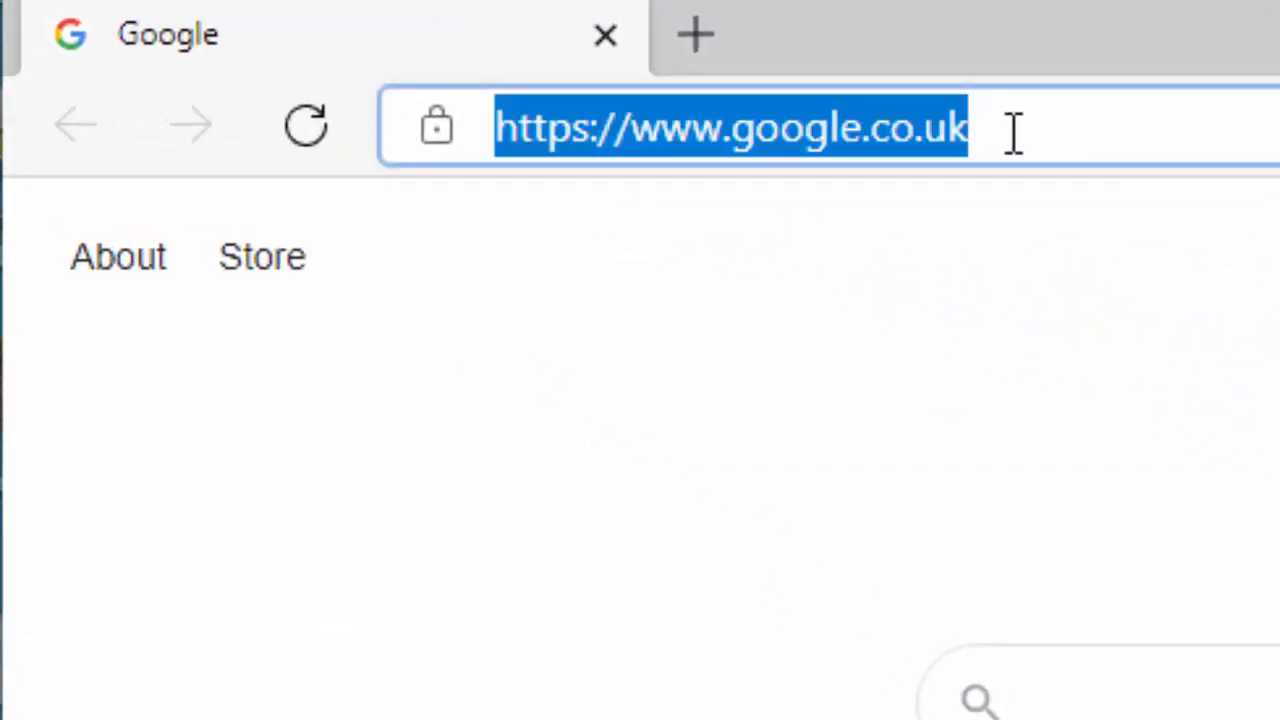
text(gramps-project)
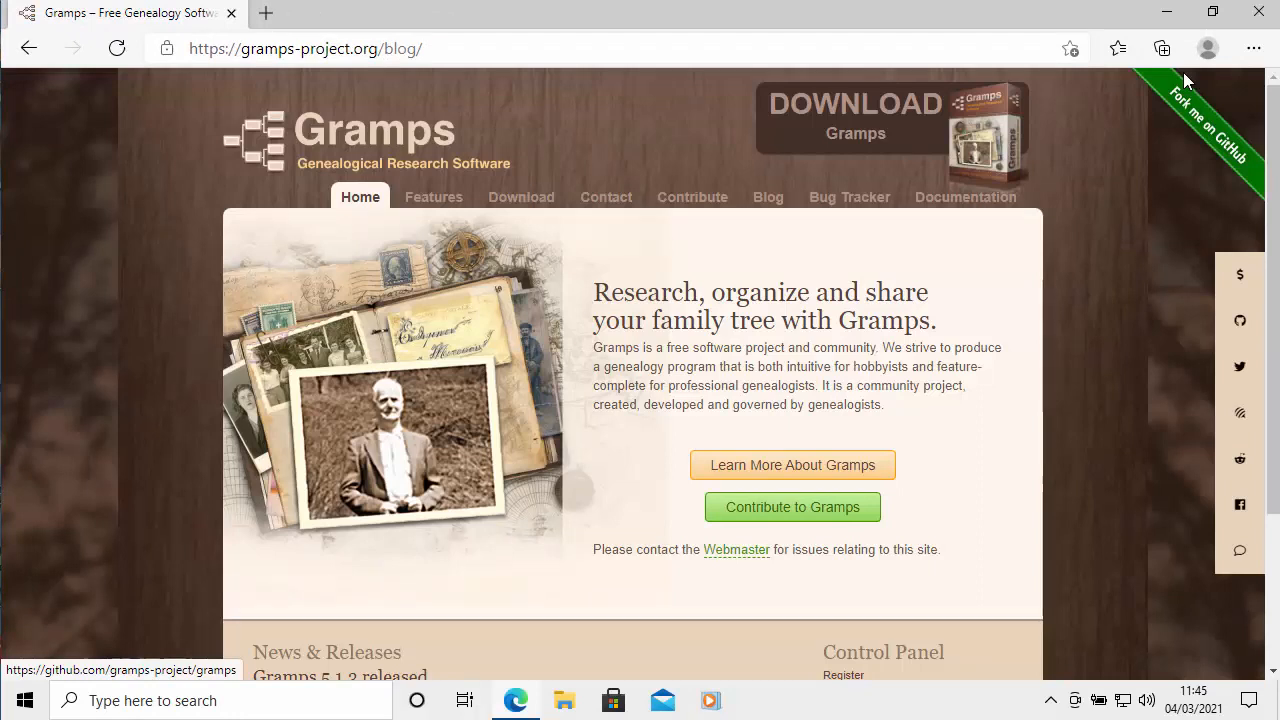
Step: Go to the wiki Download page and scroll to the MS Windows installer links
click(521, 197)
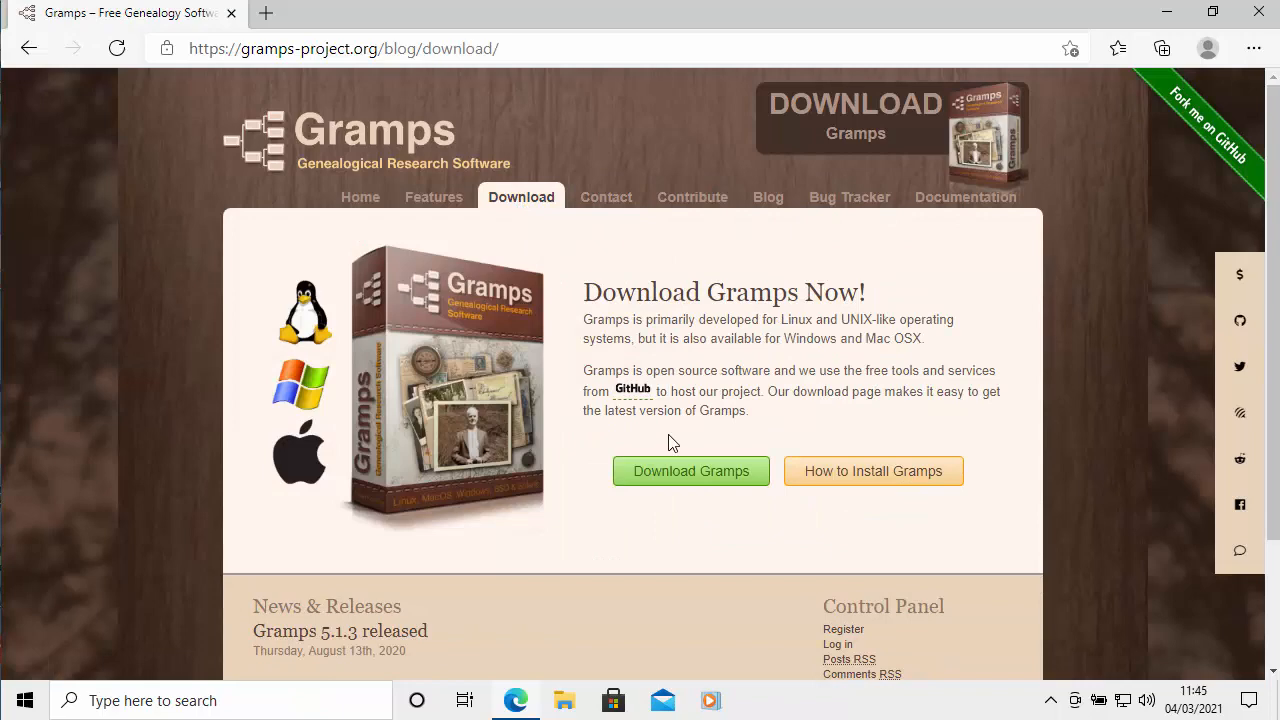
click(690, 471)
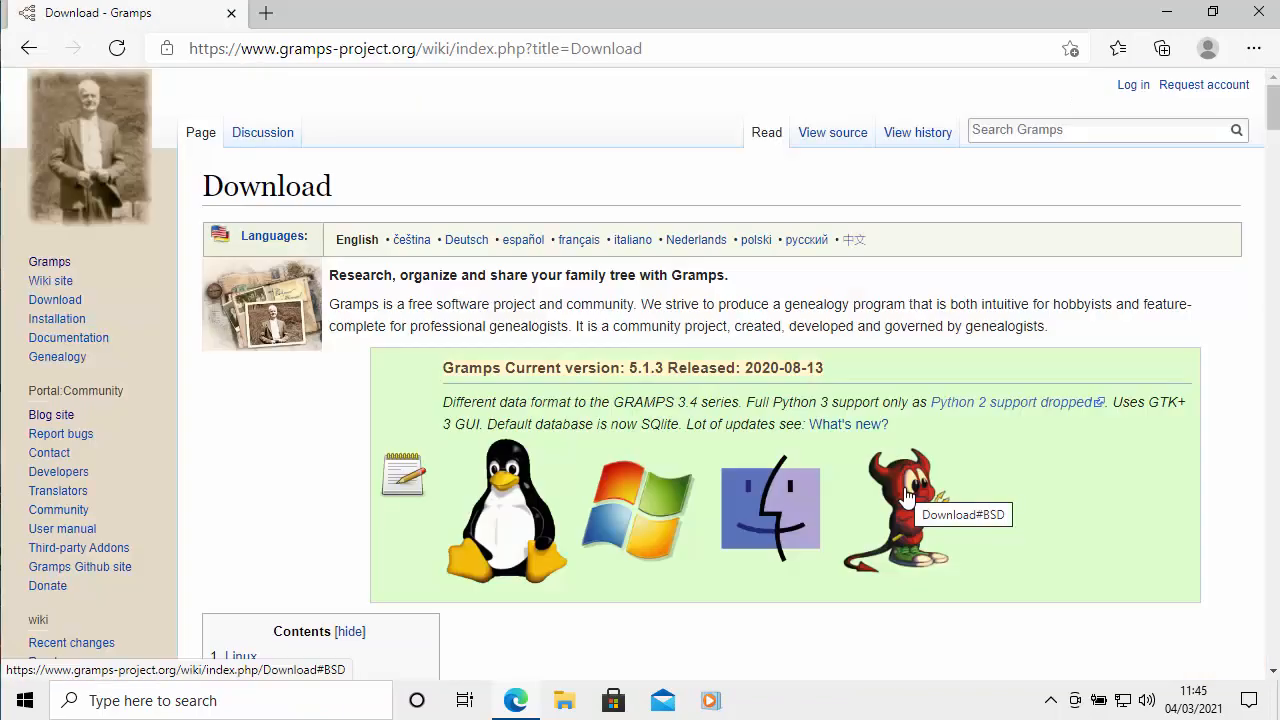
scroll(down, 3)
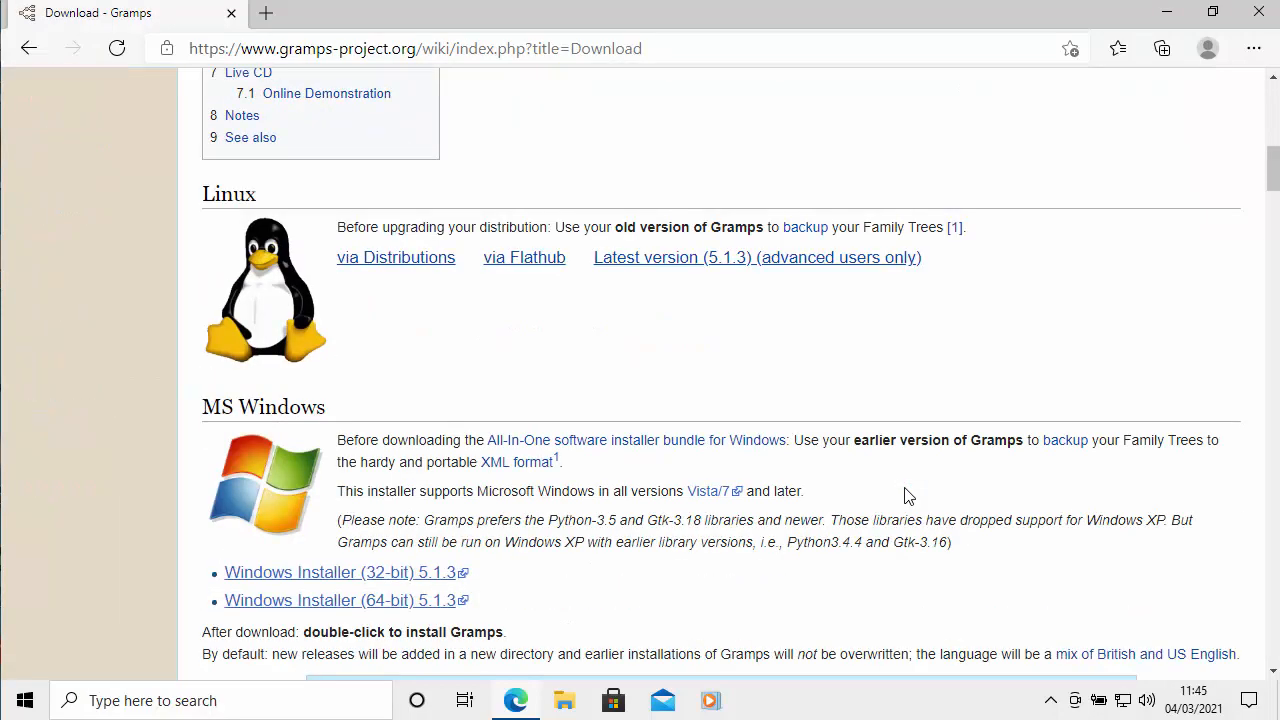
scroll(down, 3)
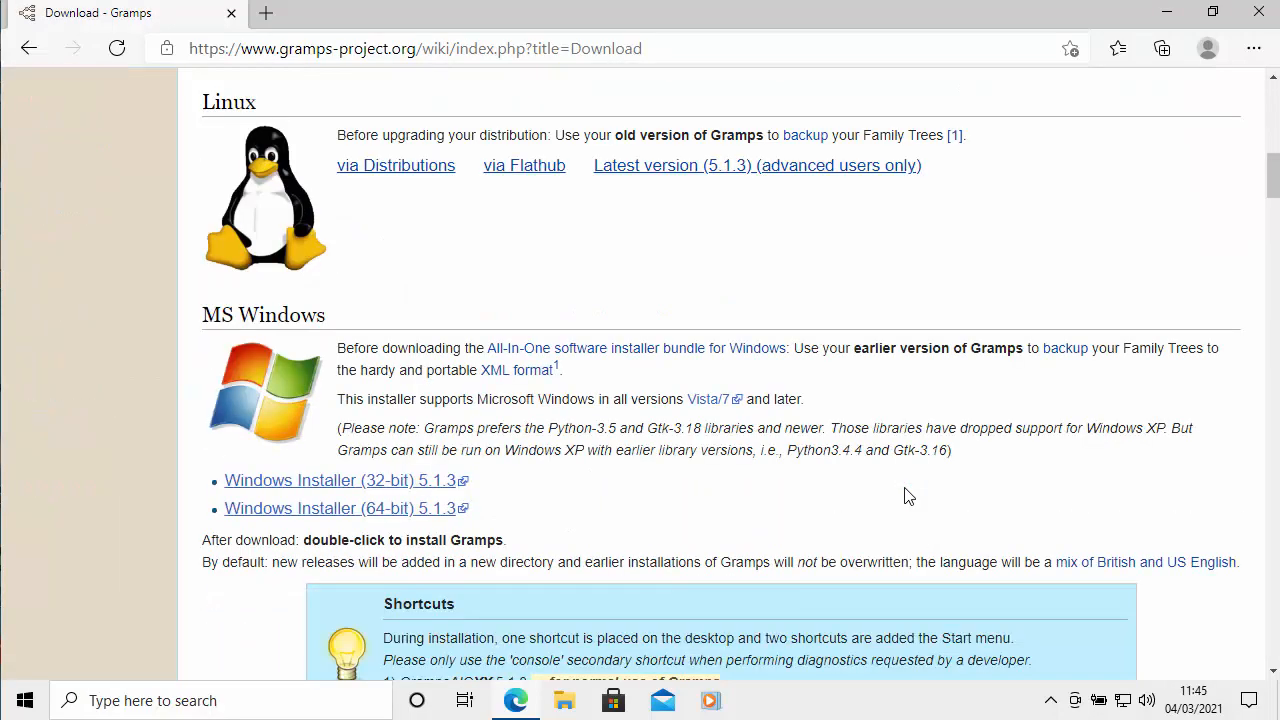
mouse_move(758, 378)
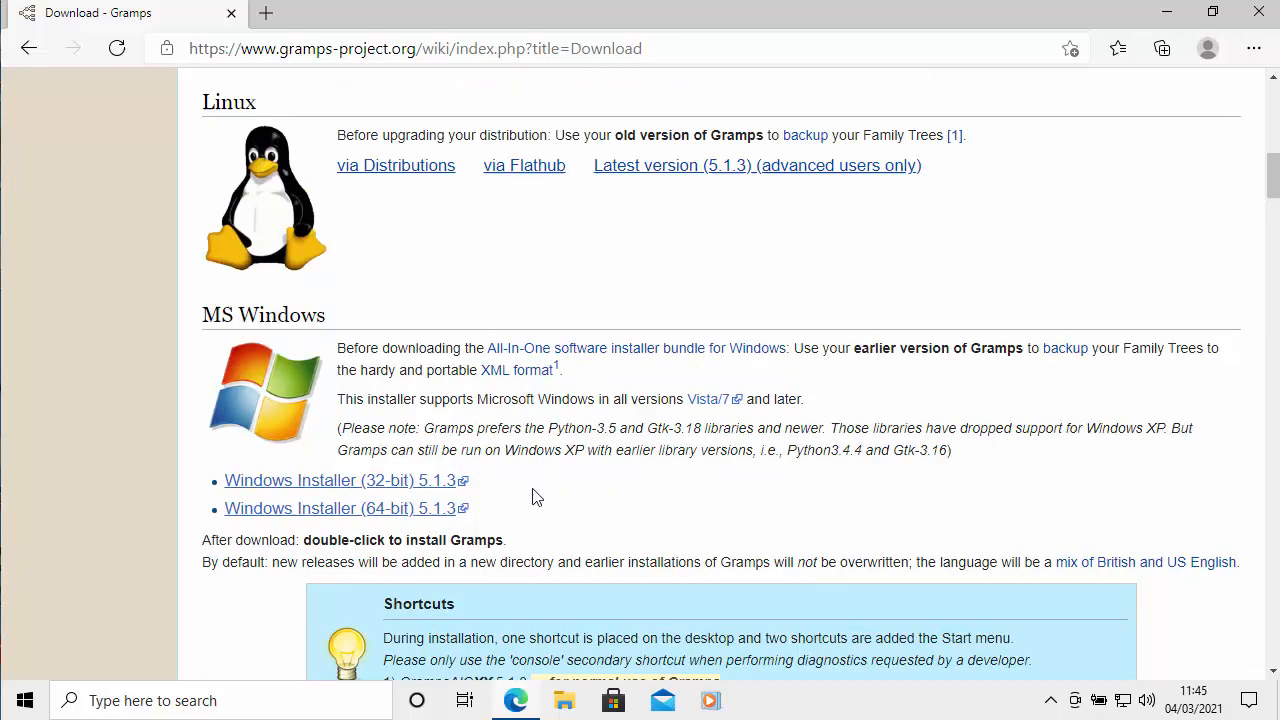
mouse_move(344, 508)
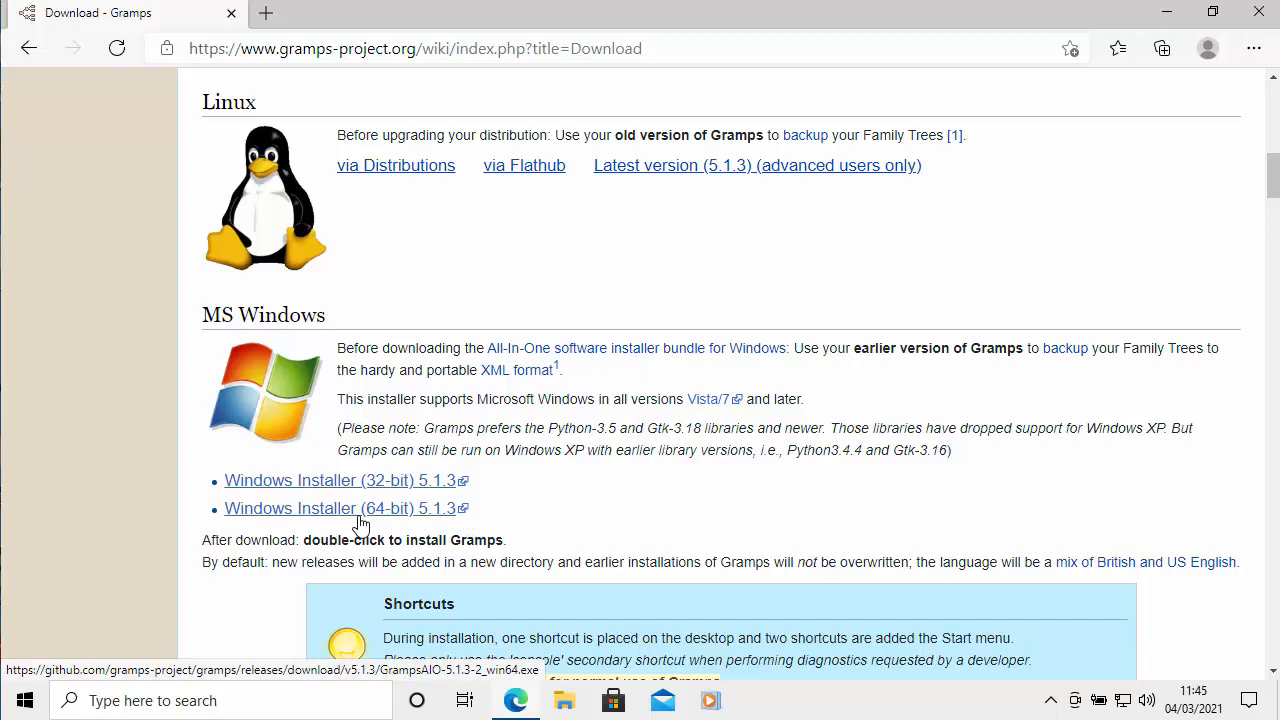
mouse_move(313, 513)
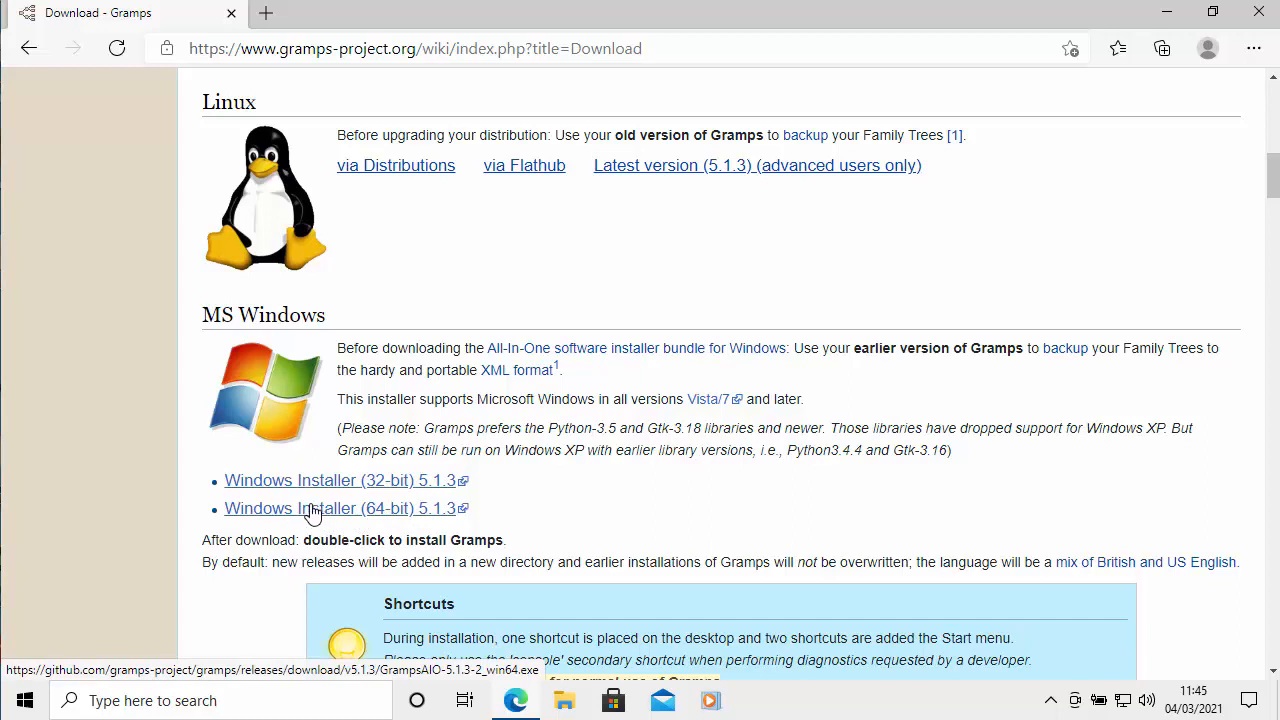
Step: Download the 'Windows Installer (64-bit) 5.1.3' GrampsAIO file
click(344, 508)
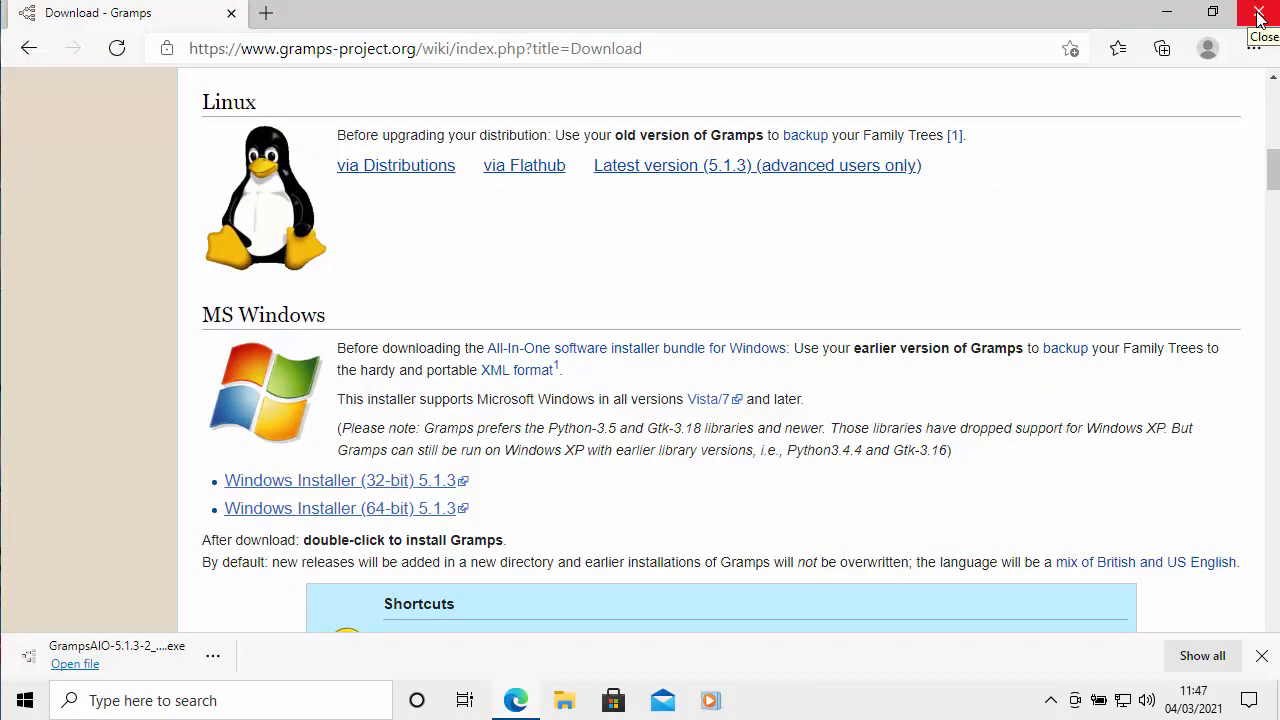
Step: Close Edge and select the GrampsAIO-5.1.3-2_win64 installer in the Downloads folder
click(1258, 15)
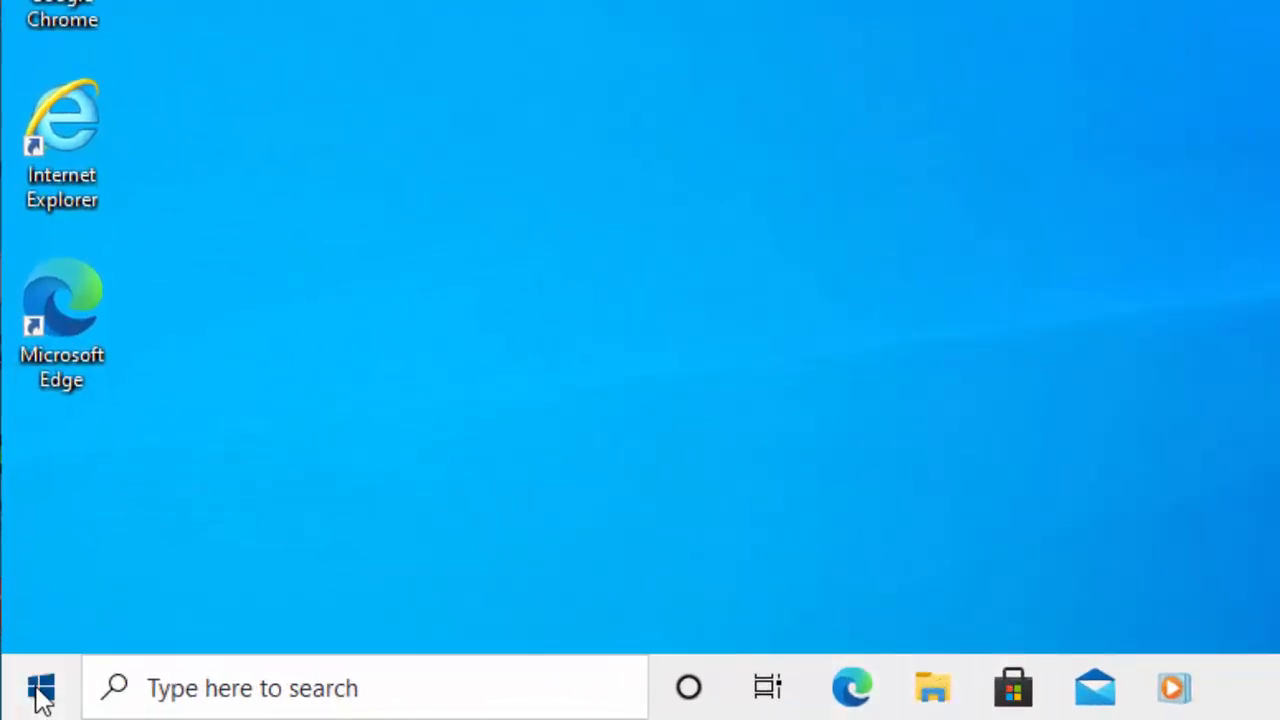
click(41, 688)
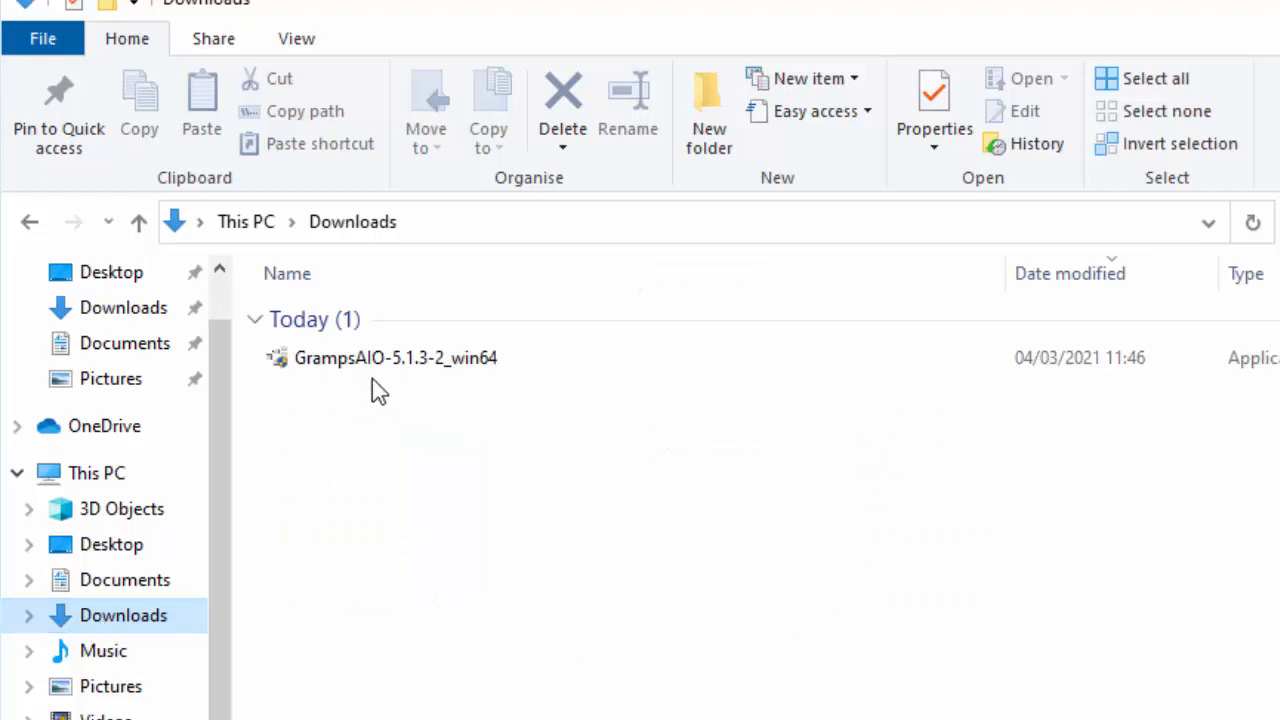
click(395, 357)
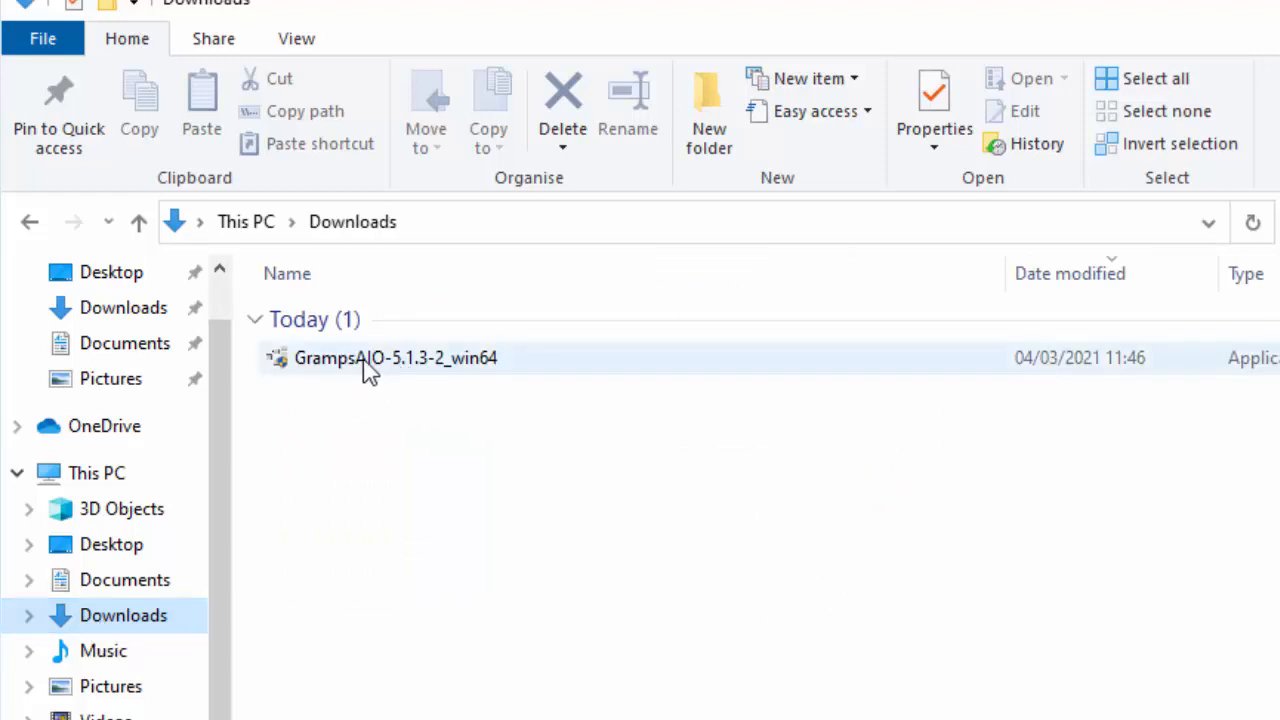
mouse_move(360, 358)
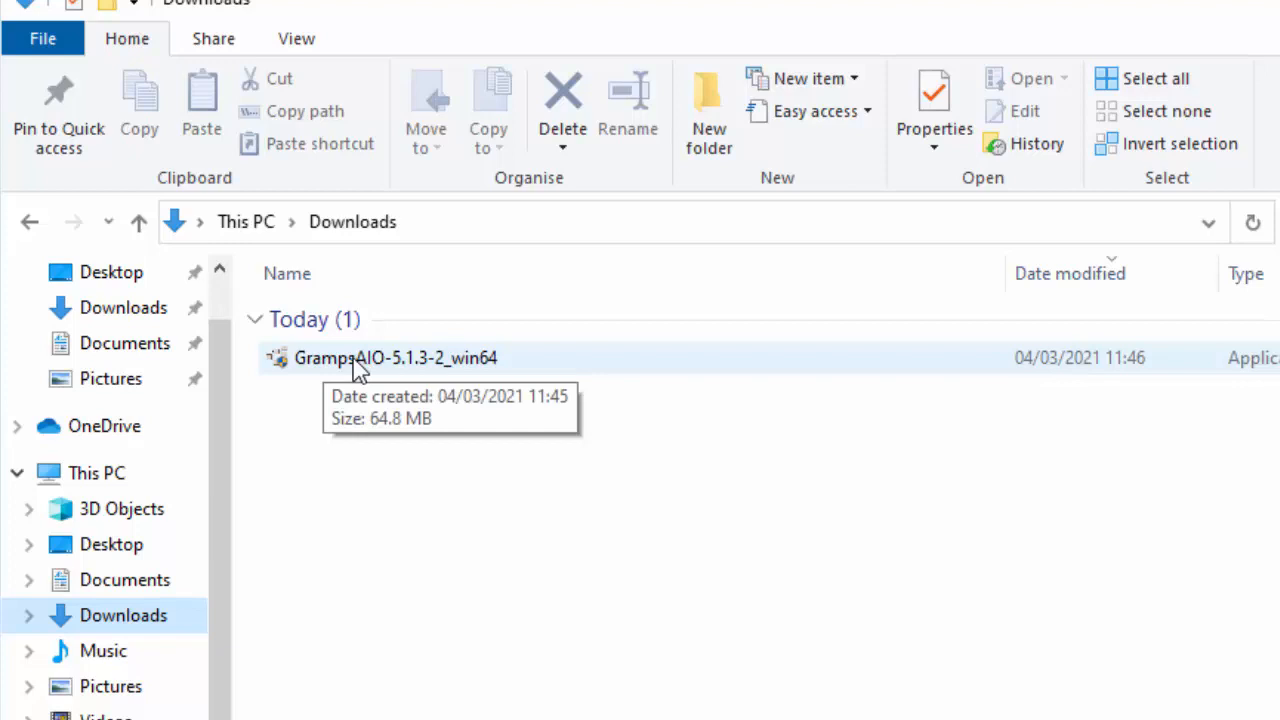
mouse_move(360, 370)
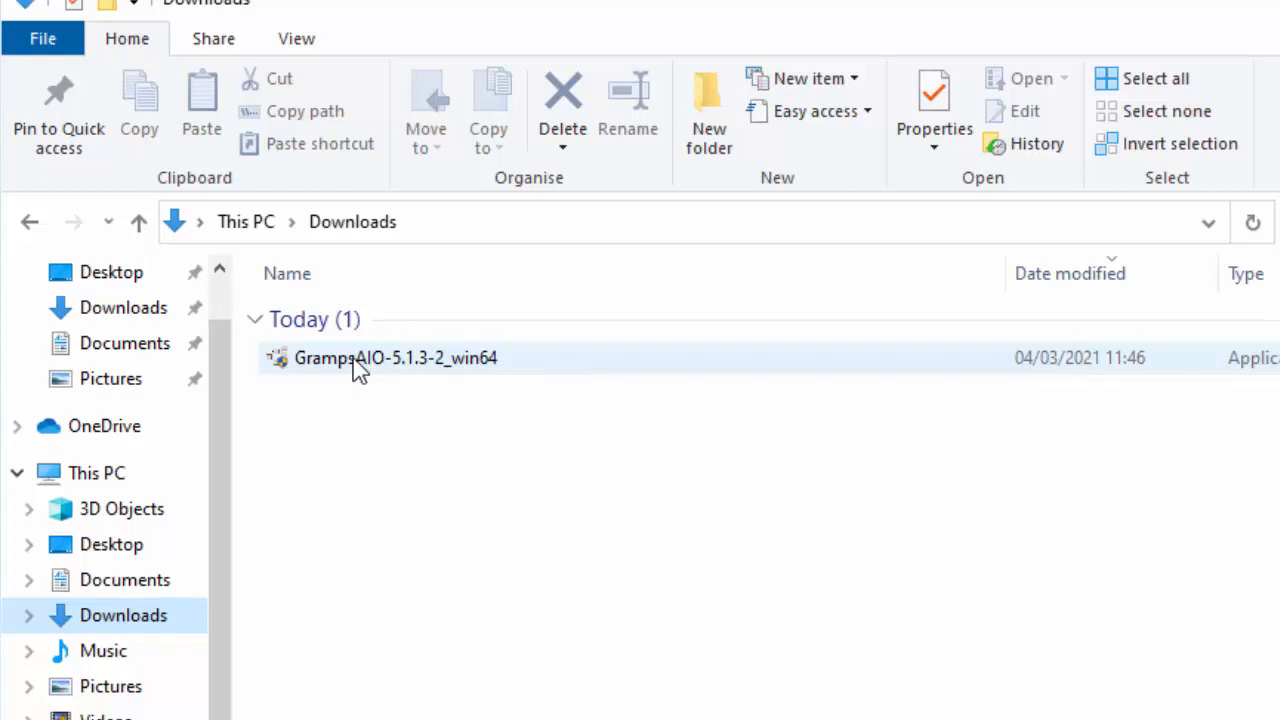
click(395, 357)
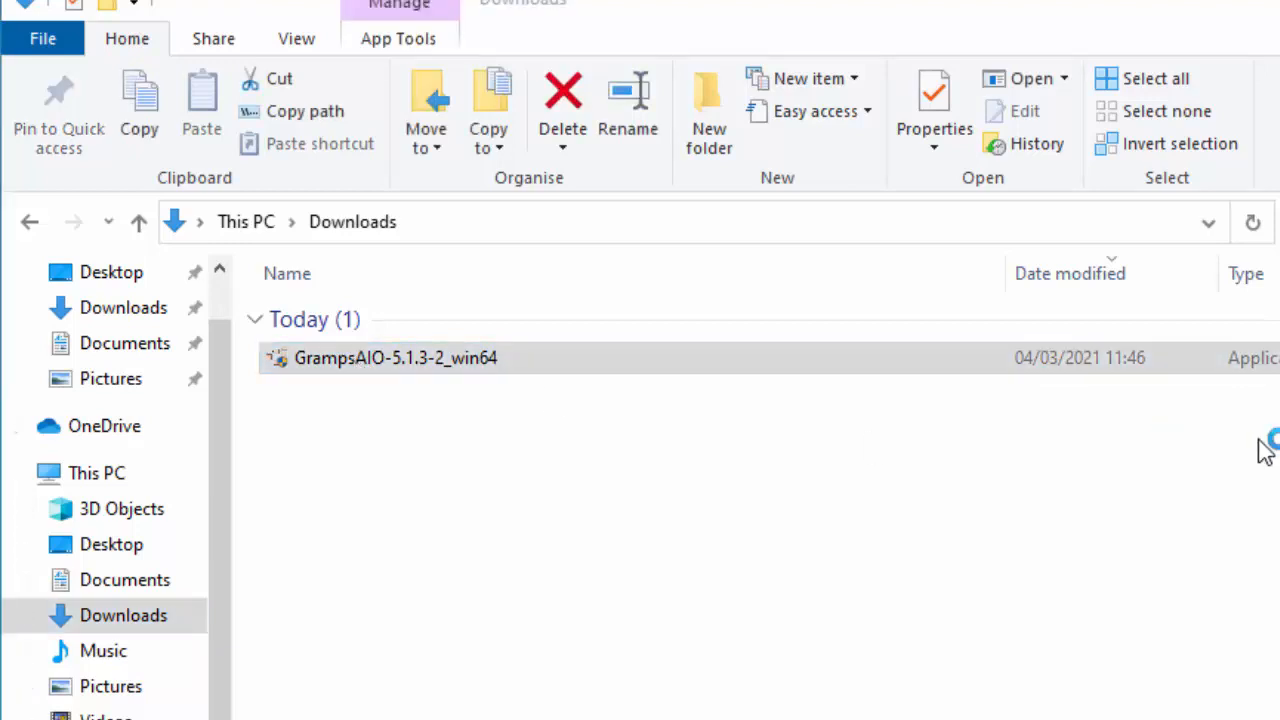
Step: Run the GrampsAIO64 installer, accept the GPL licence and keep default components
double_click(395, 357)
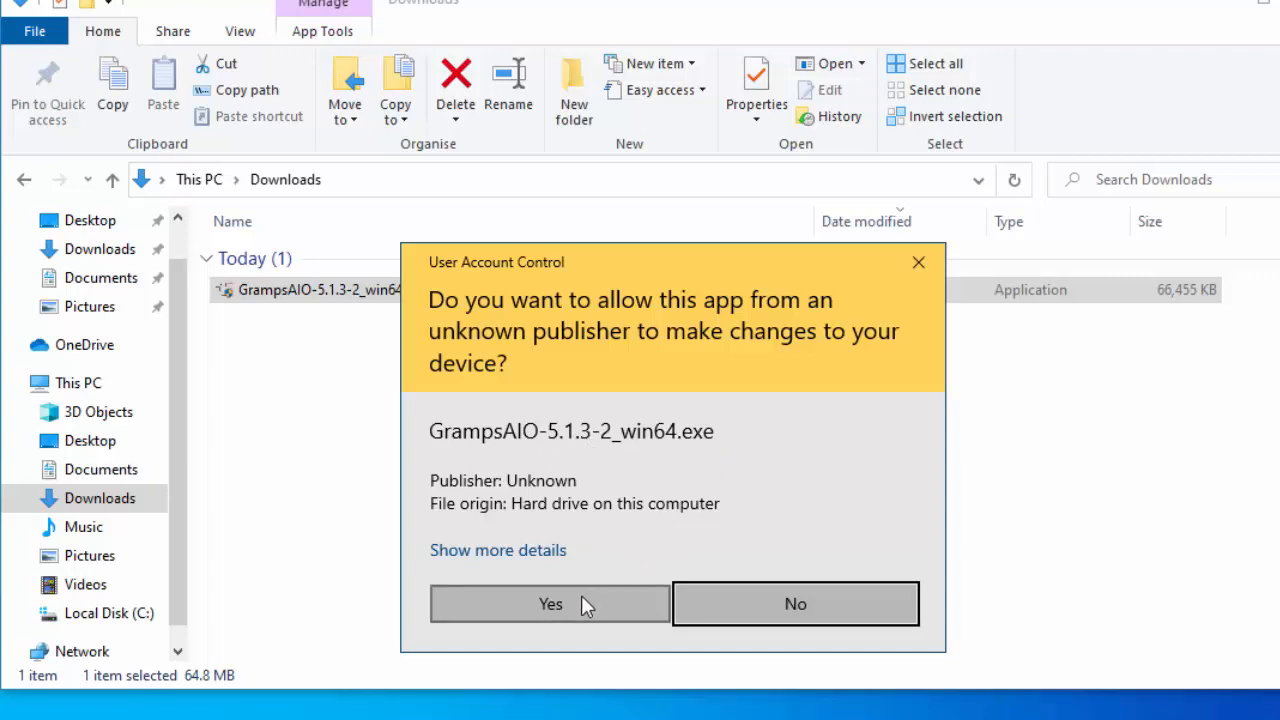
mouse_move(585, 605)
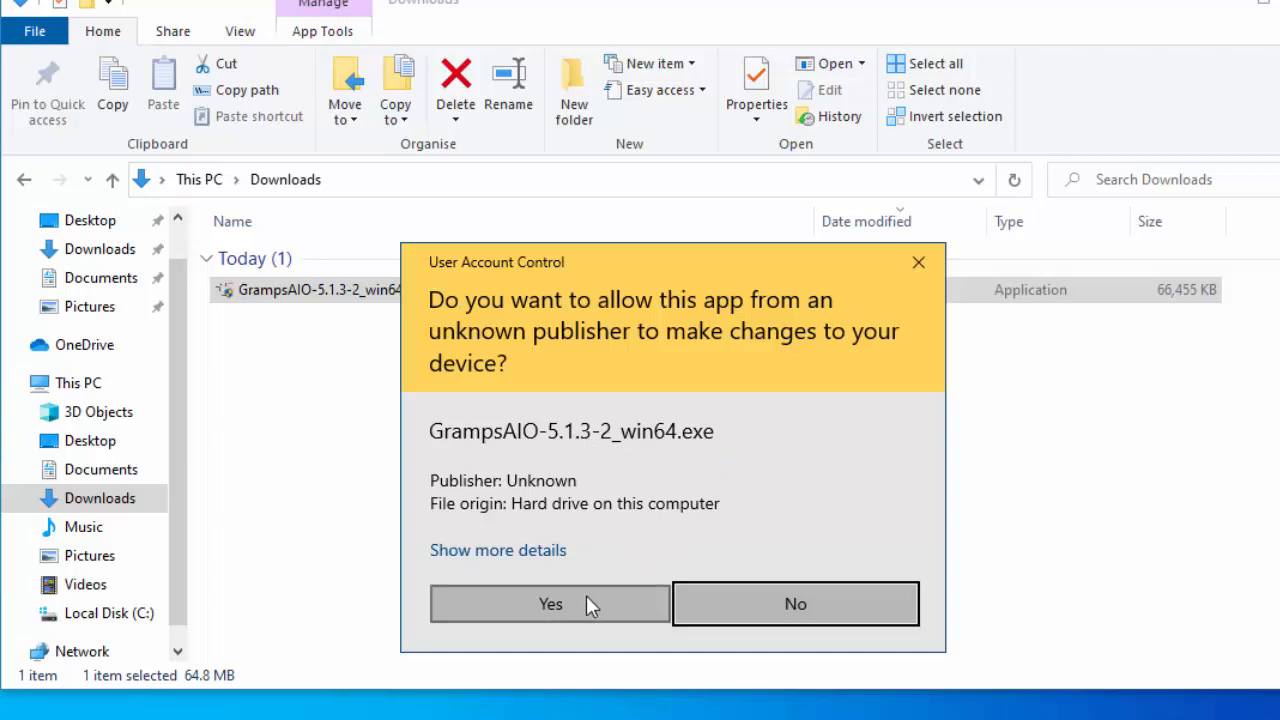
click(550, 603)
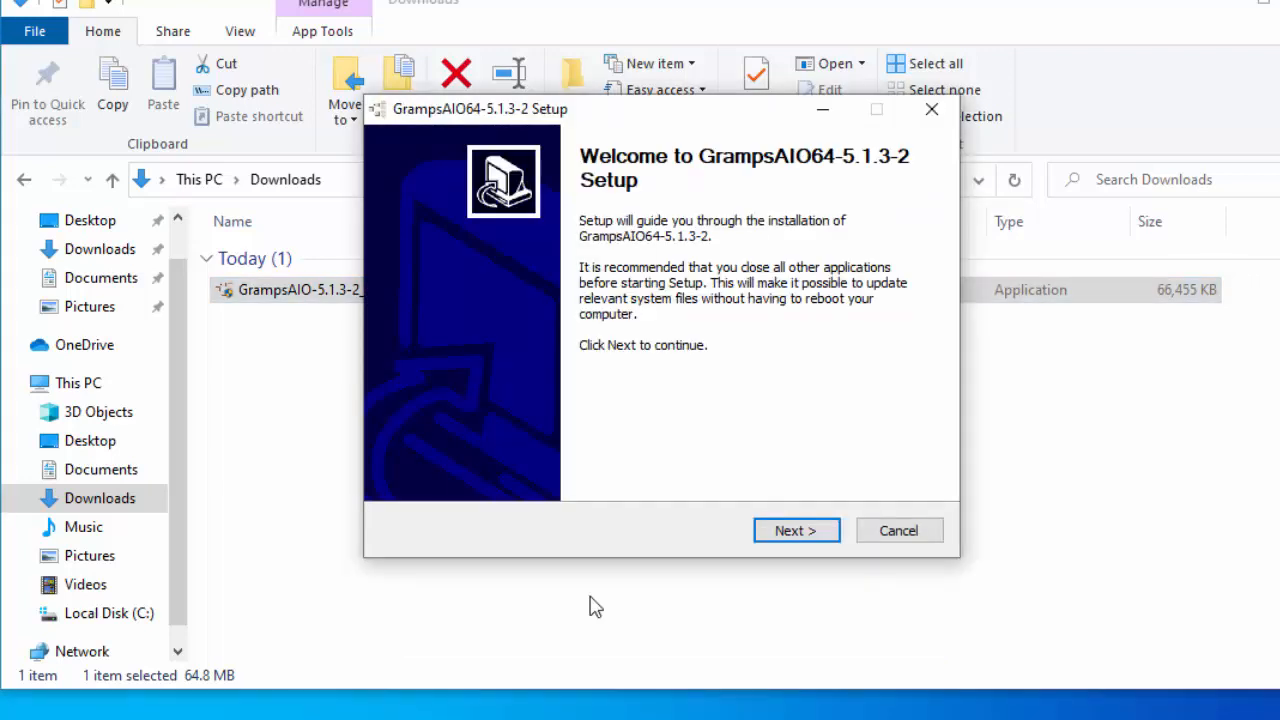
click(796, 530)
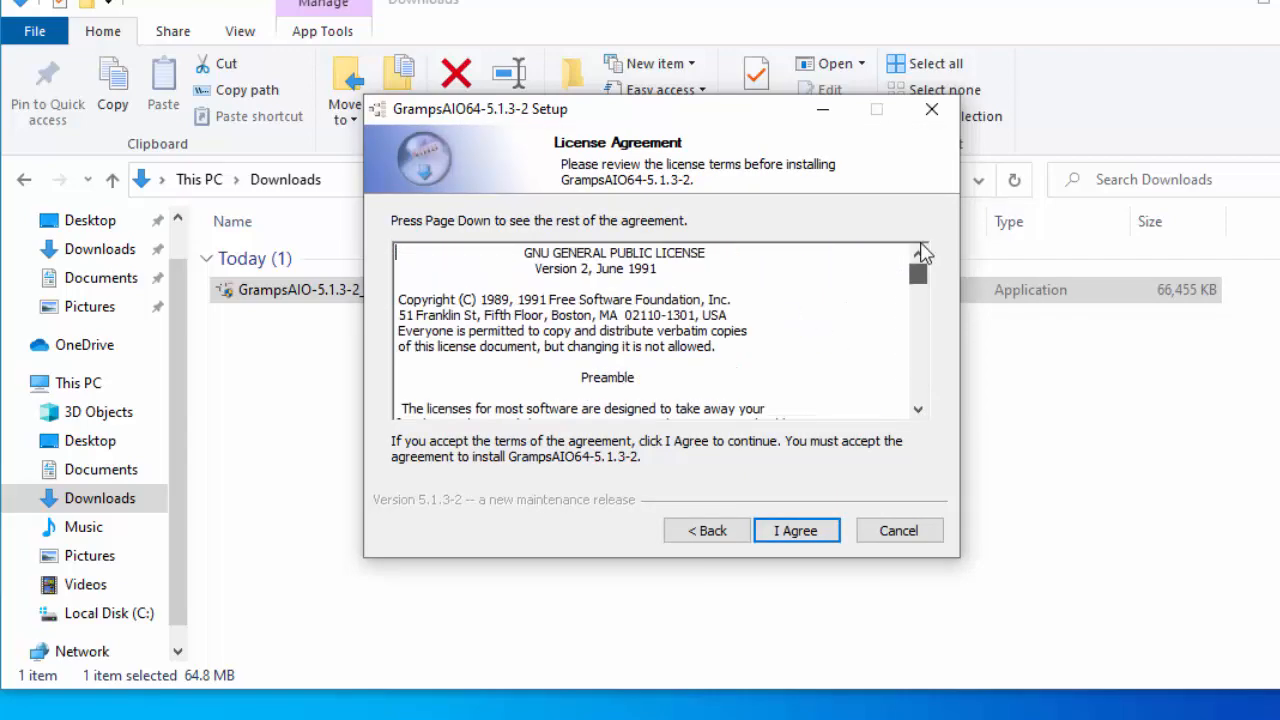
mouse_move(796, 530)
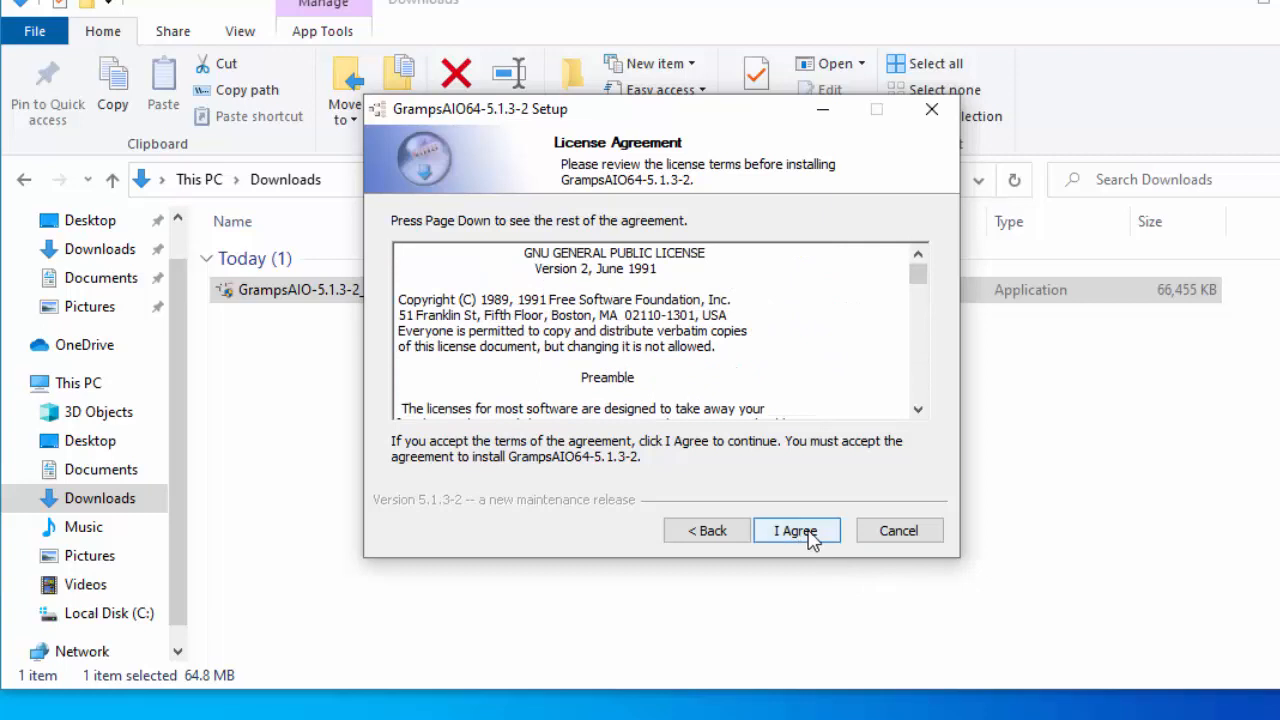
click(795, 530)
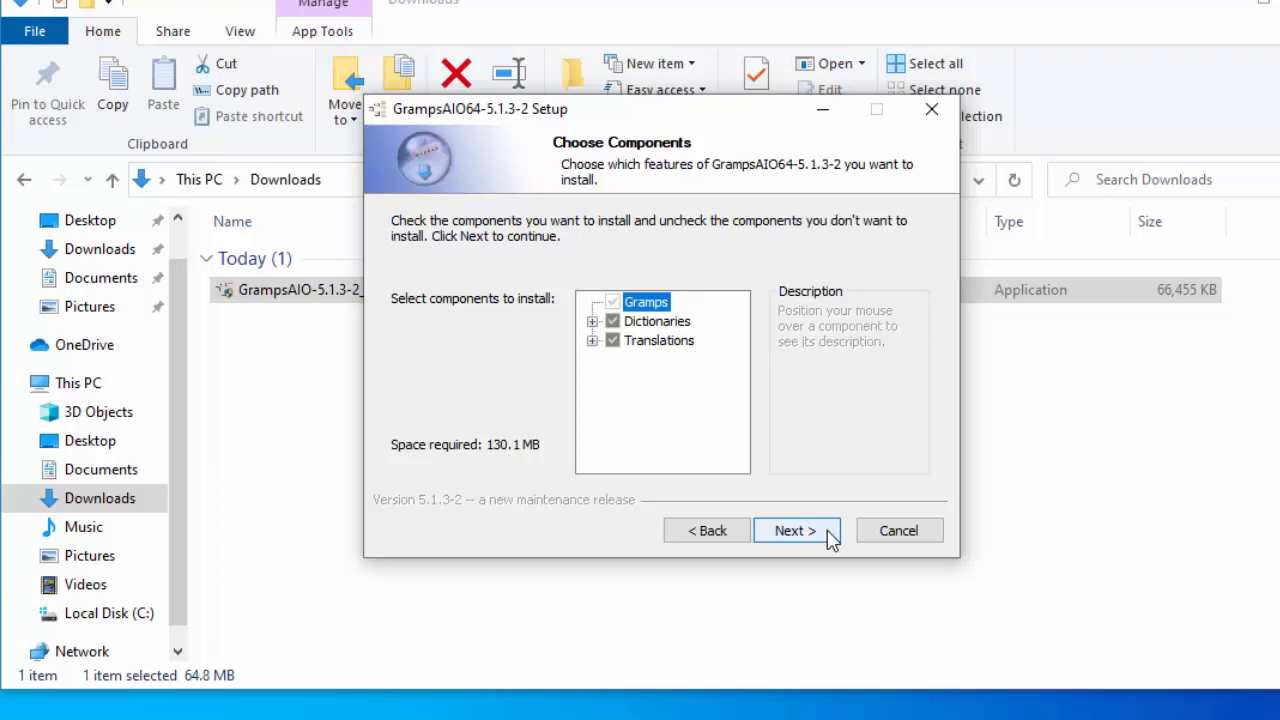
click(795, 530)
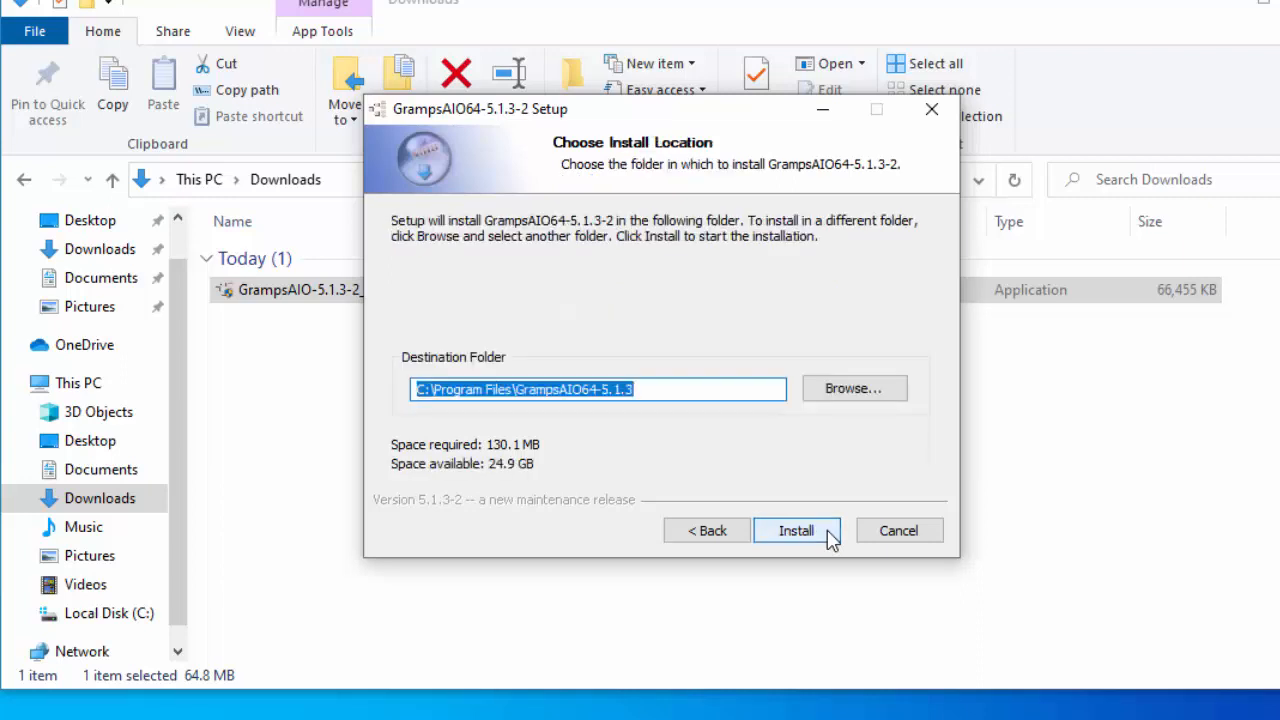
Step: Install Gramps 5.1.3 into the default folder and finish the setup wizard
click(796, 530)
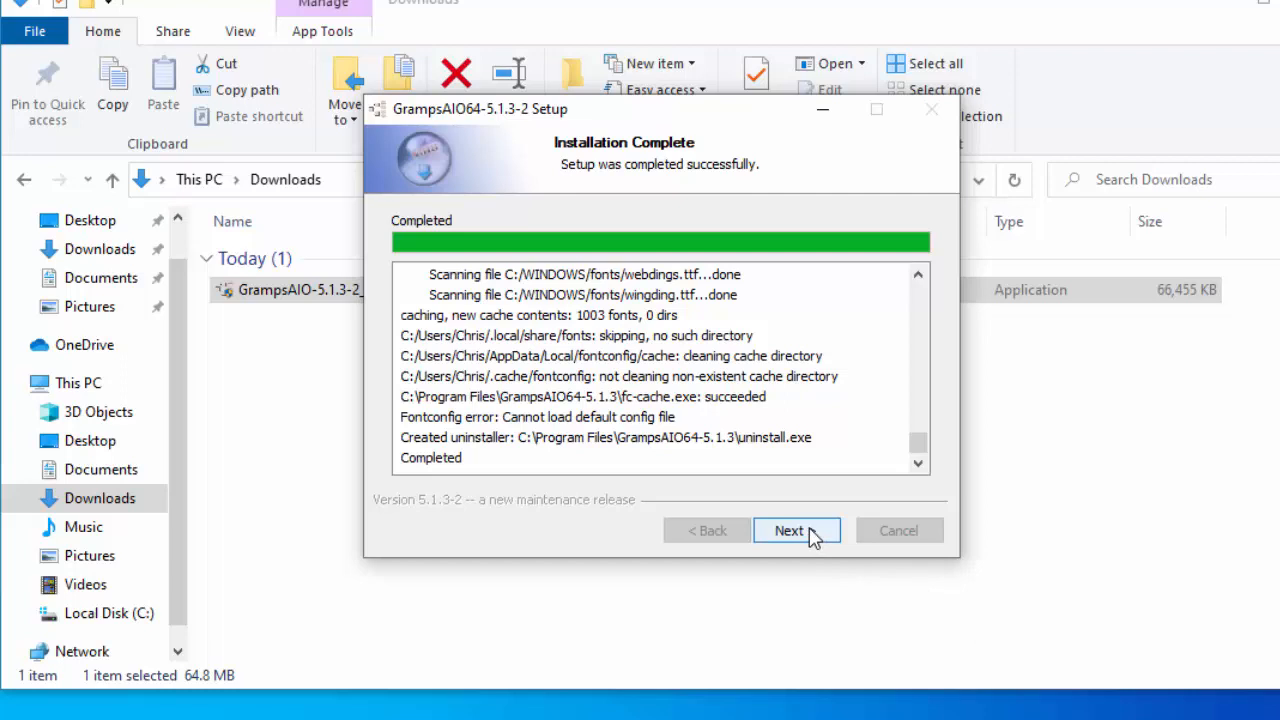
click(789, 530)
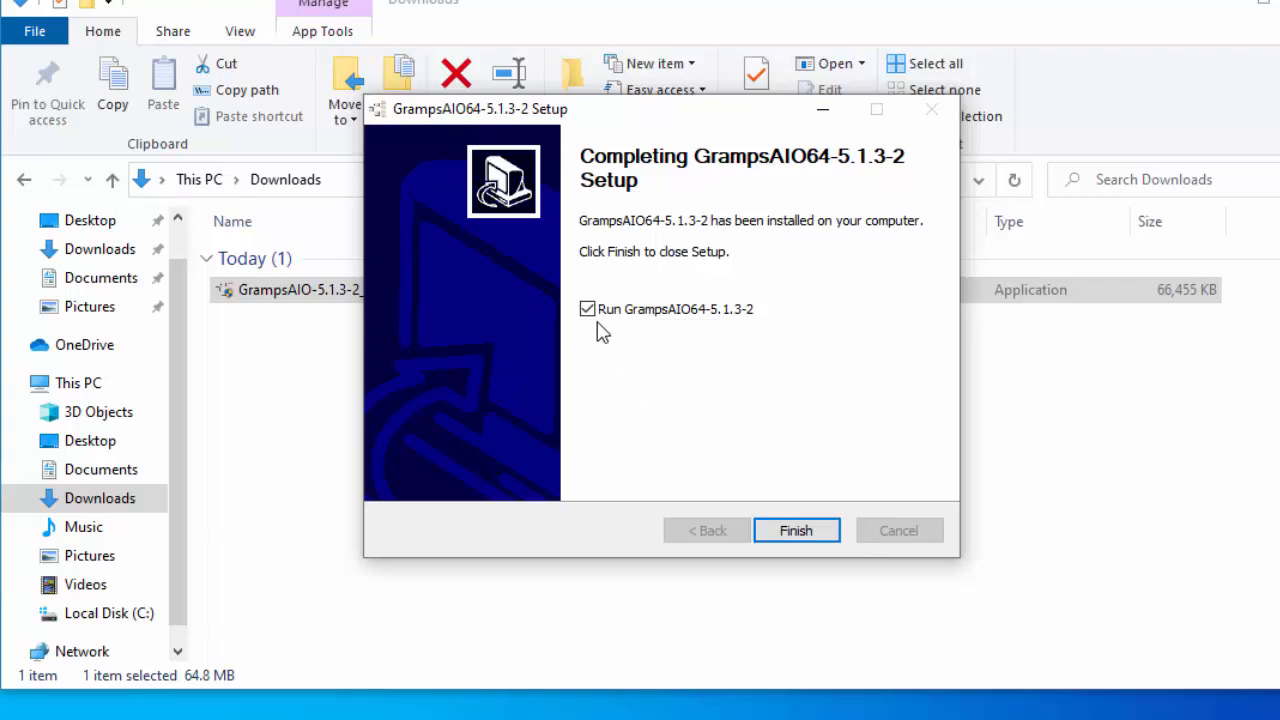
click(796, 530)
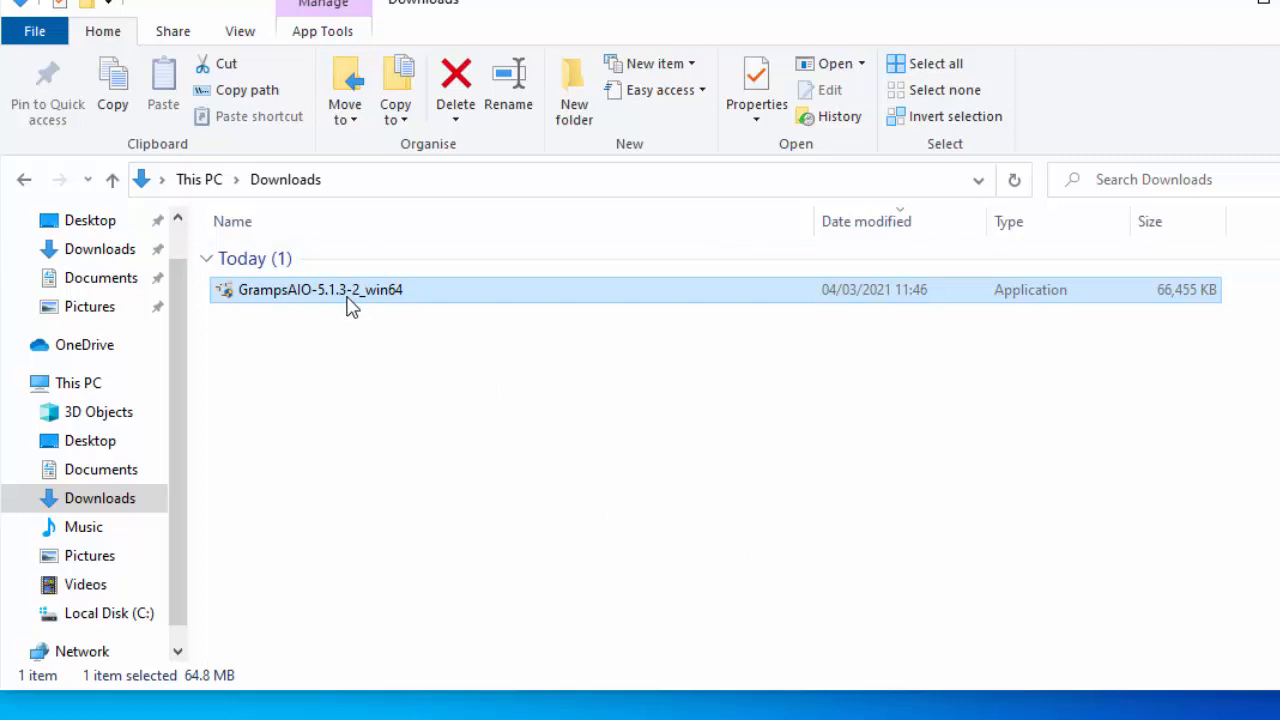
Step: Delete the GrampsAIO installer from Downloads, confirming the move to the Recycle Bin
click(455, 75)
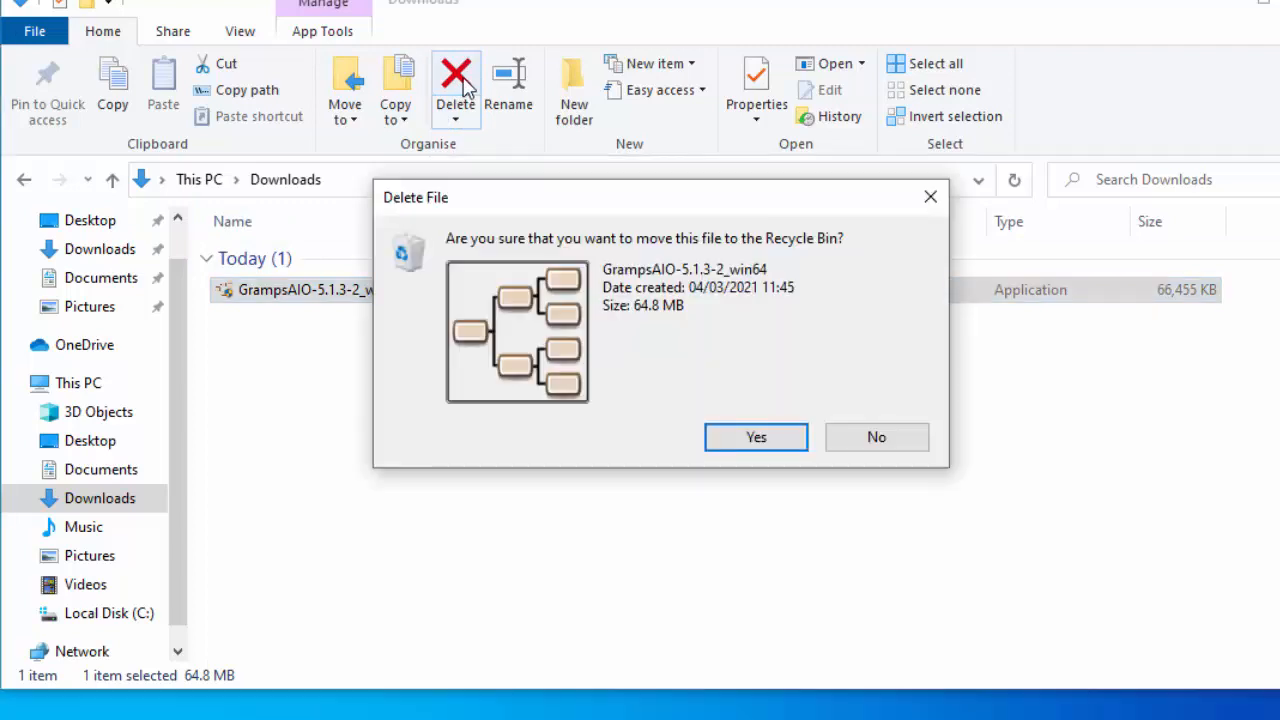
mouse_move(756, 437)
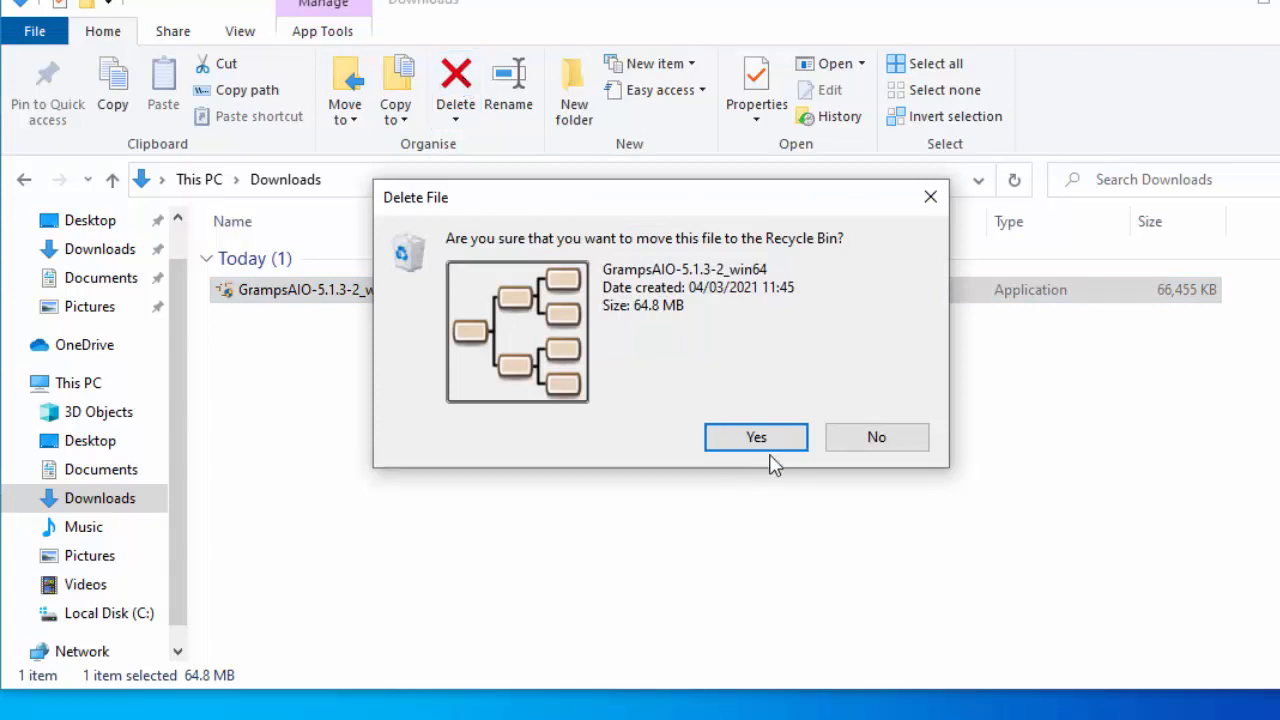
click(876, 437)
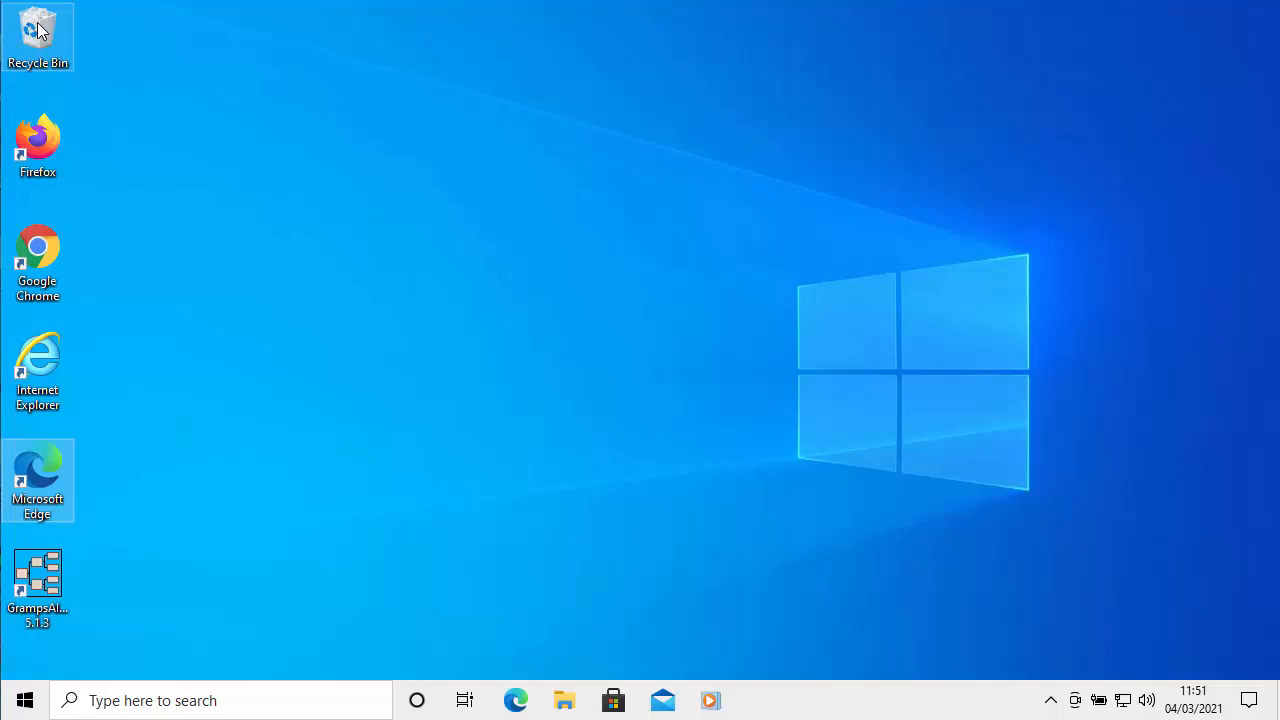
mouse_move(745, 372)
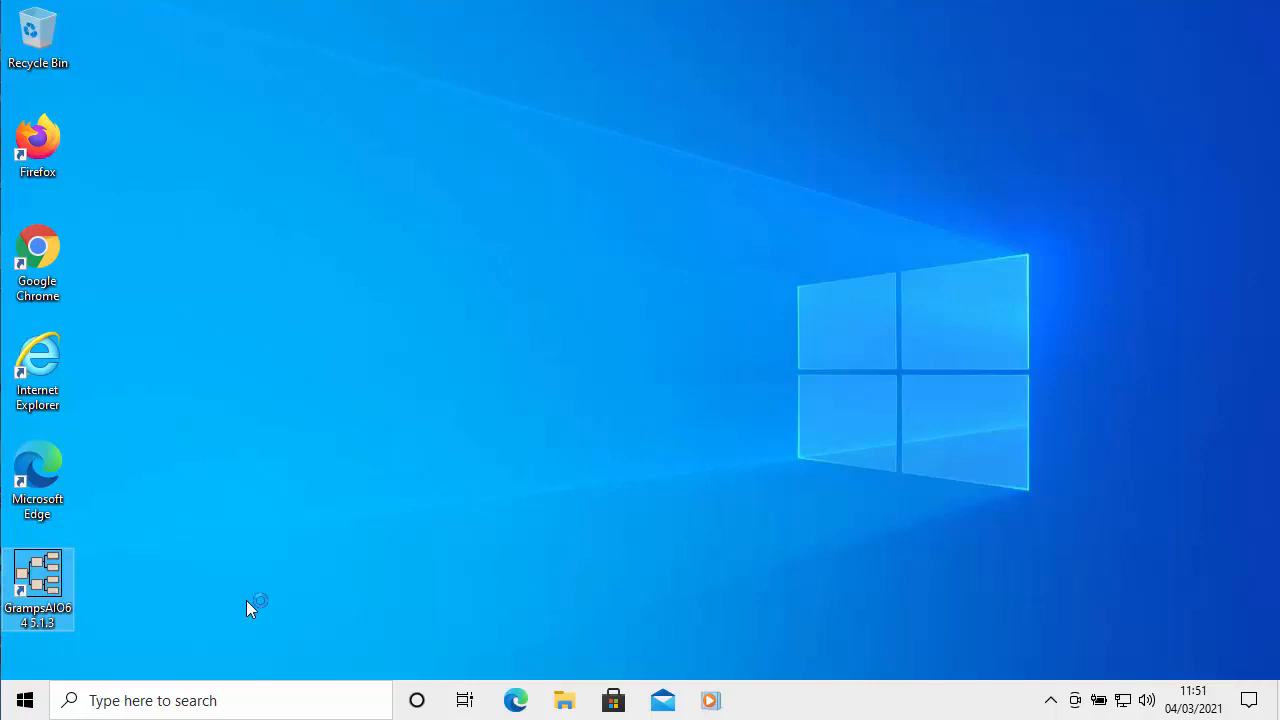
Step: Start Gramps from the GrampsAIO64 desktop shortcut
double_click(37, 588)
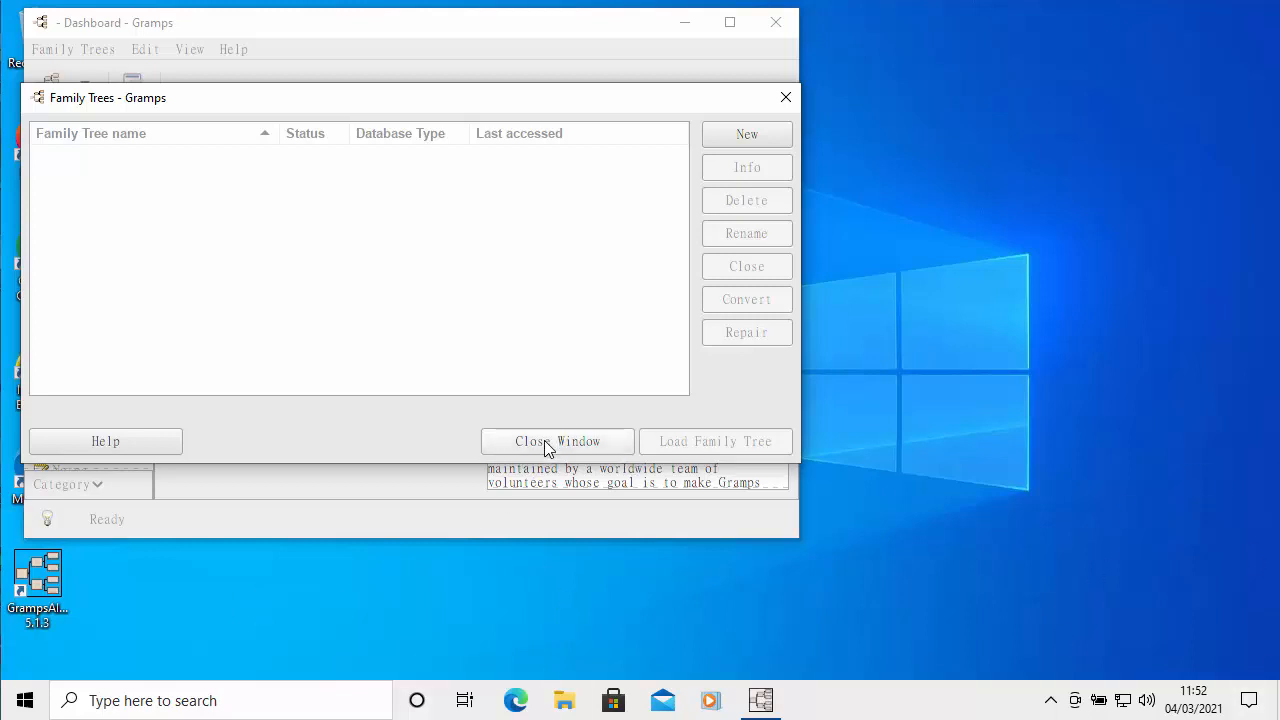
Step: Close the empty Family Trees manager and maximize the Gramps window
click(557, 441)
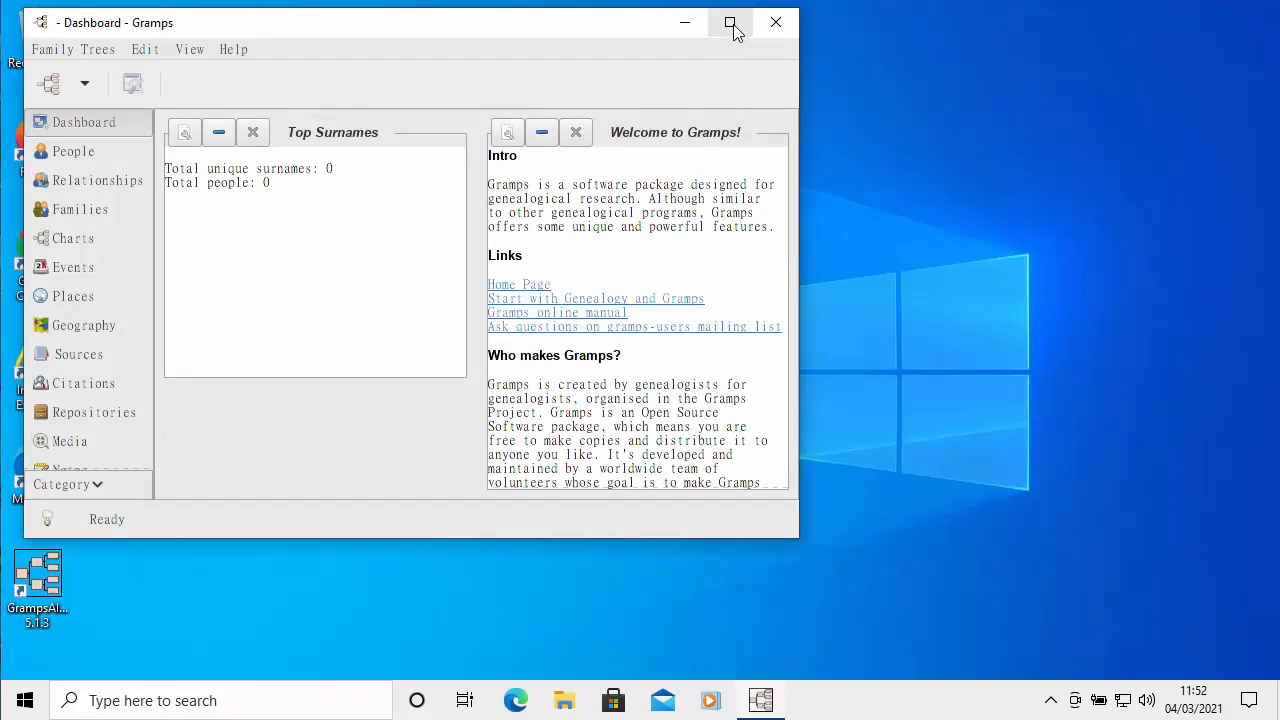
click(731, 22)
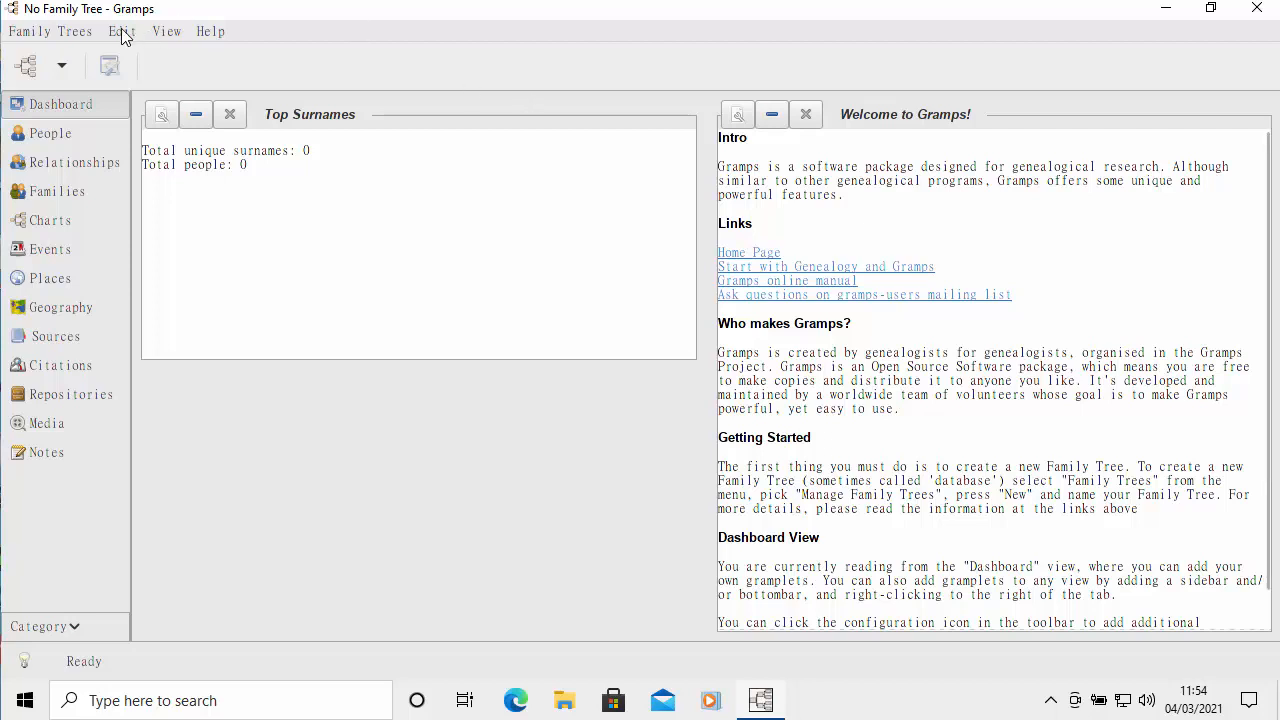
Step: Show the Family Tree tab of Edit > Preferences
click(121, 31)
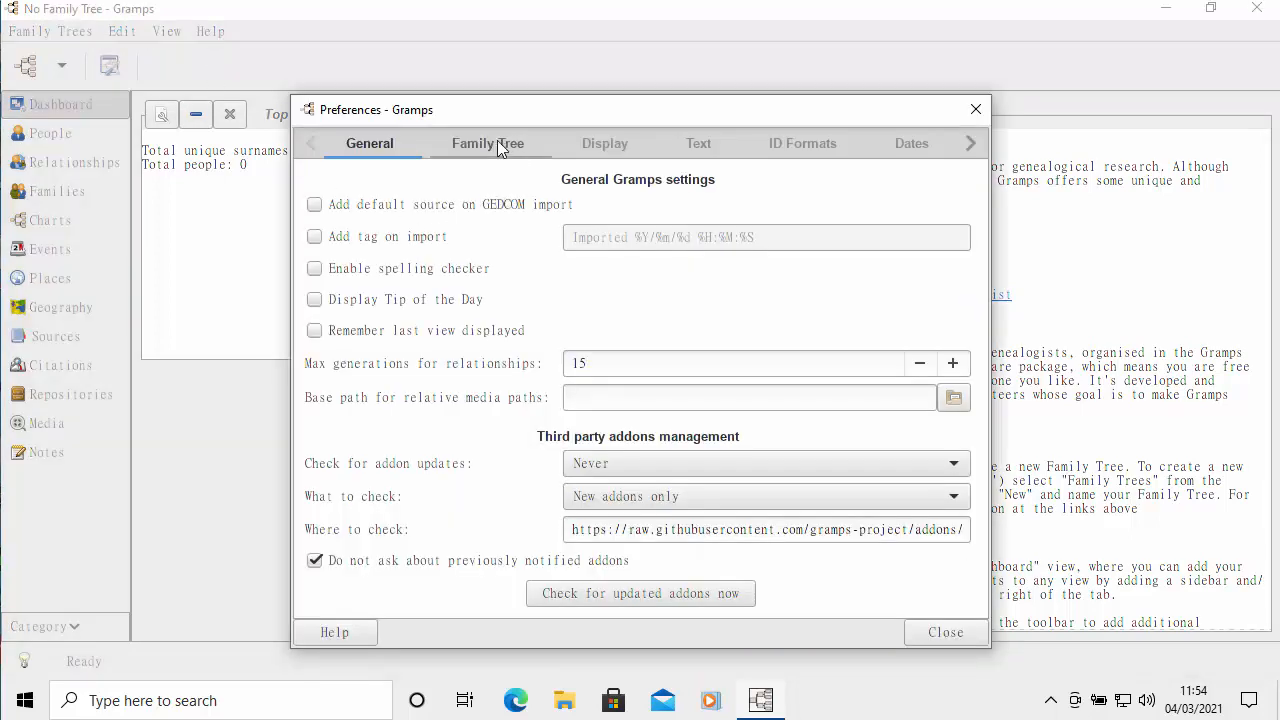
click(488, 143)
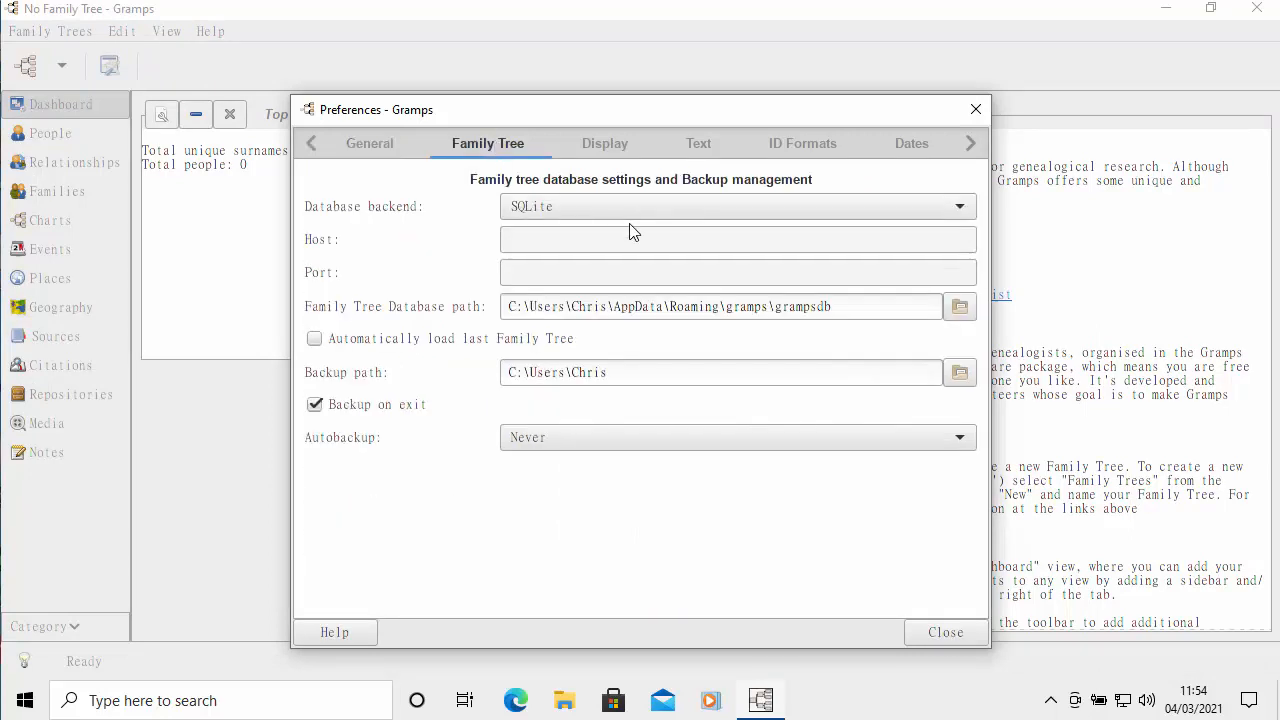
mouse_move(490, 328)
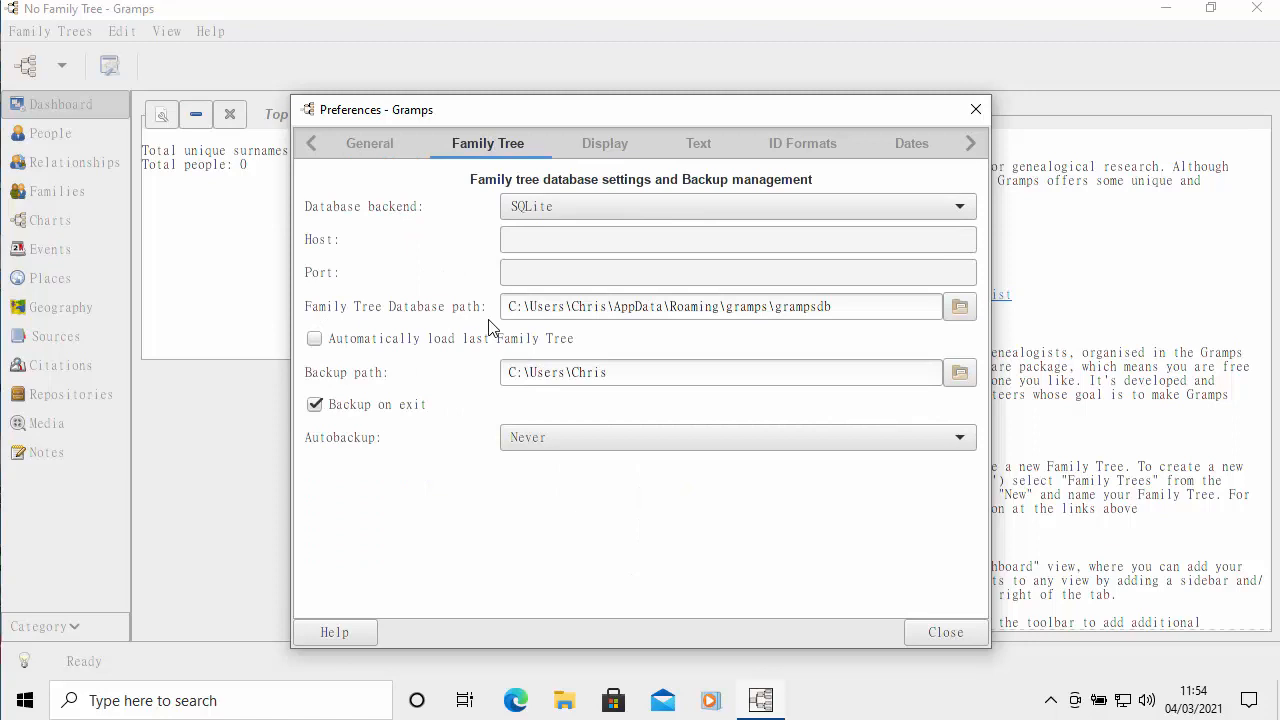
mouse_move(540, 333)
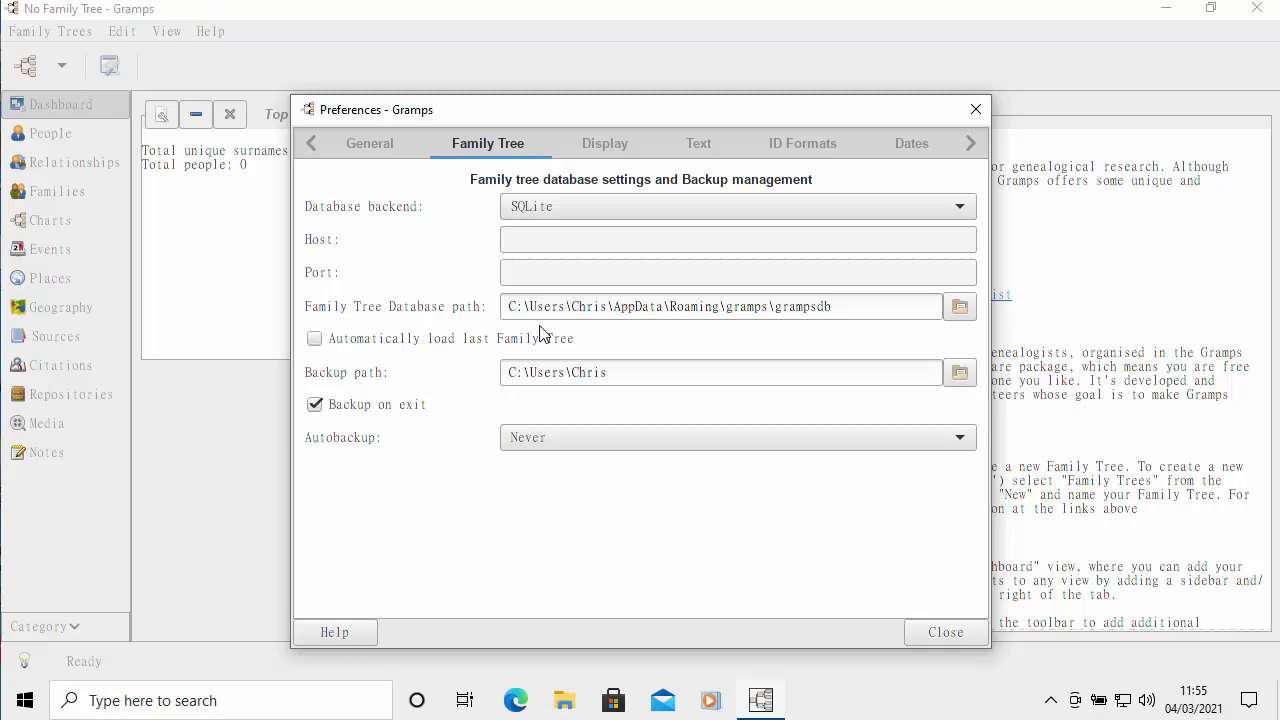
mouse_move(986, 336)
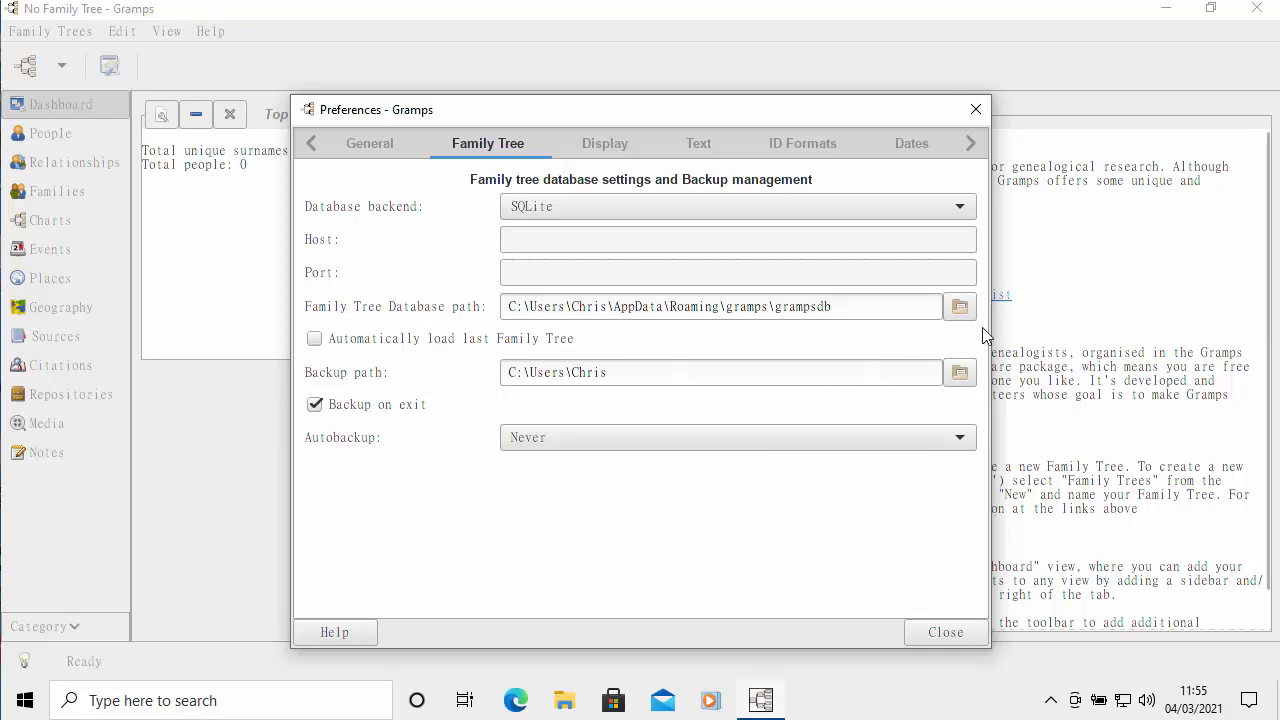
mouse_move(959, 307)
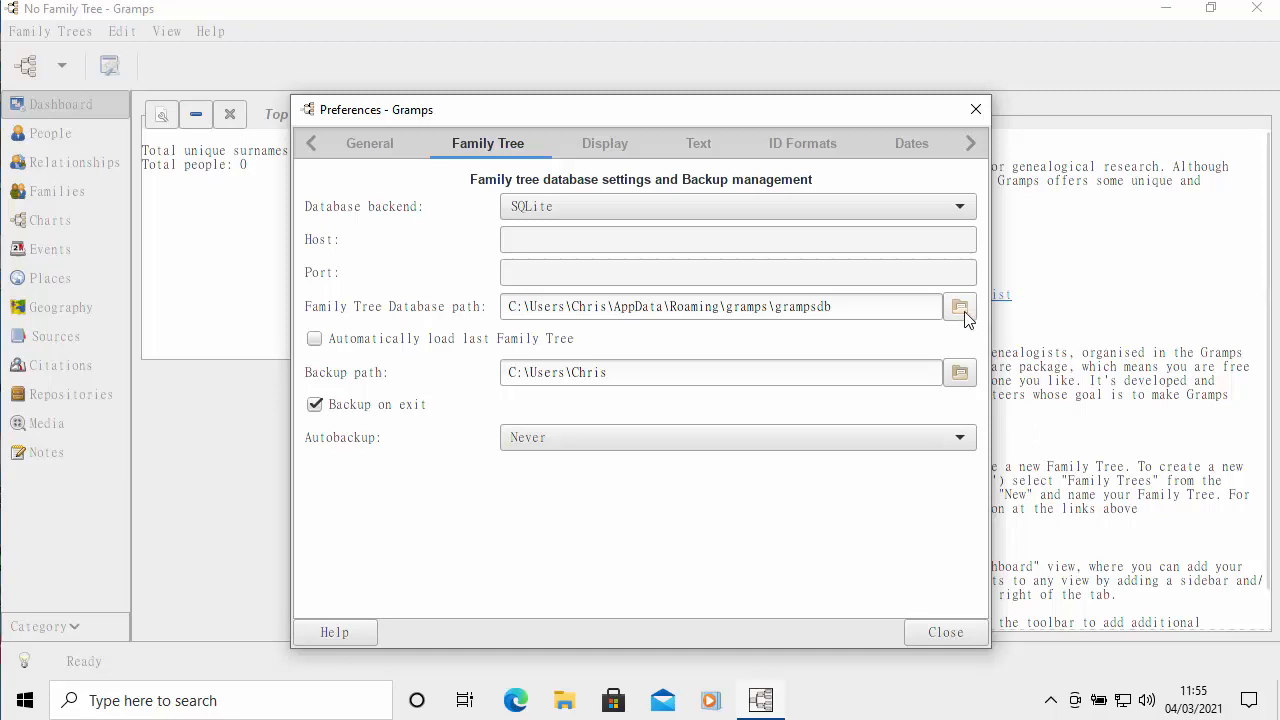
Step: Create a 'Gramps' folder in Documents and apply it as the family tree database path
click(958, 306)
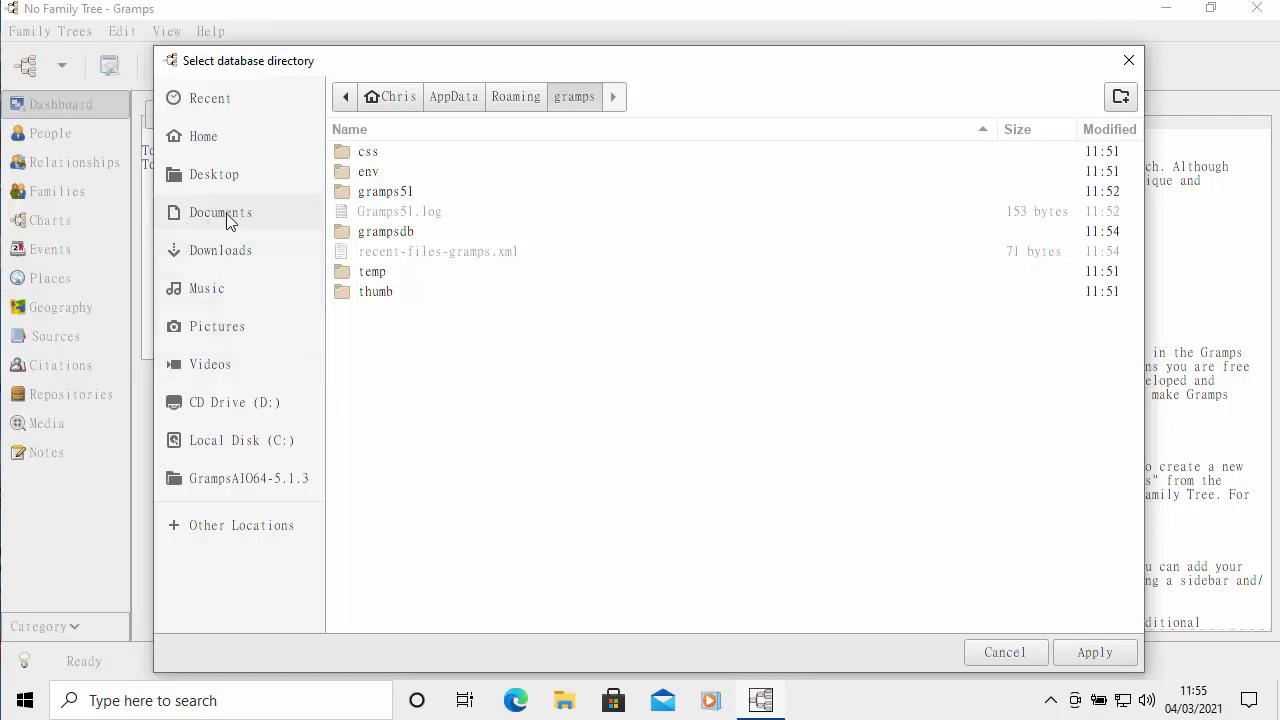
click(220, 212)
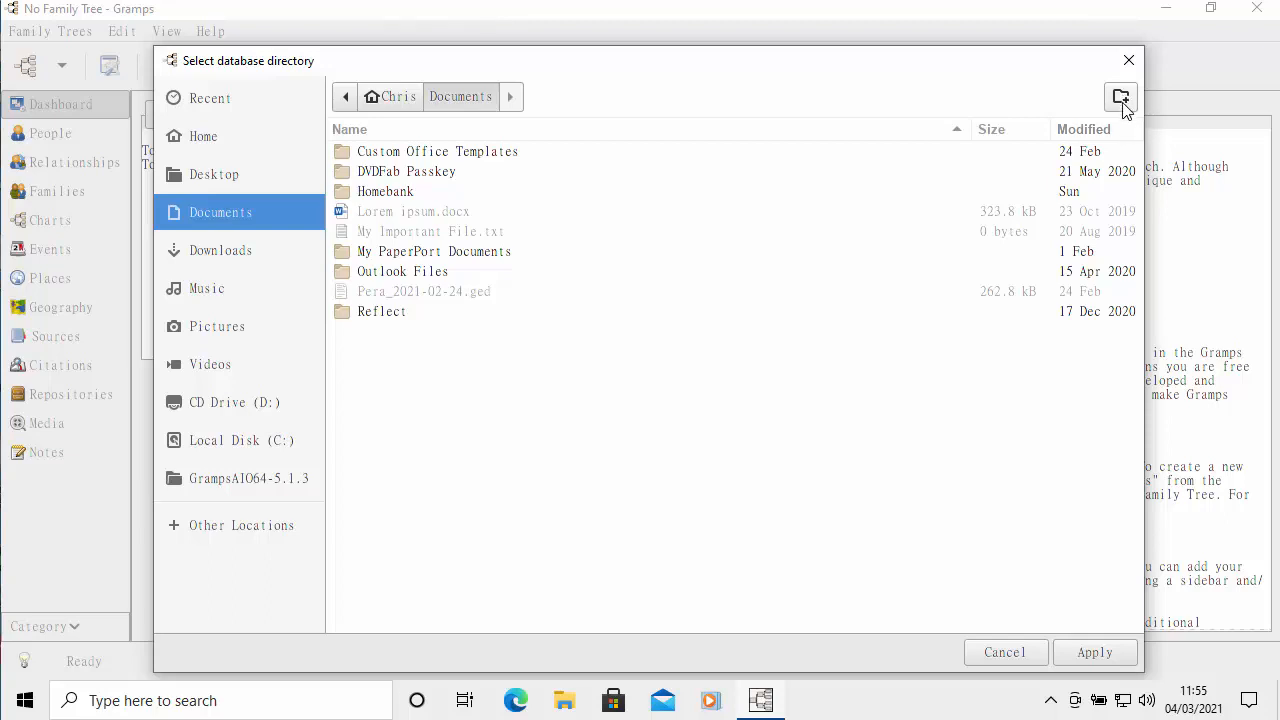
click(1120, 96)
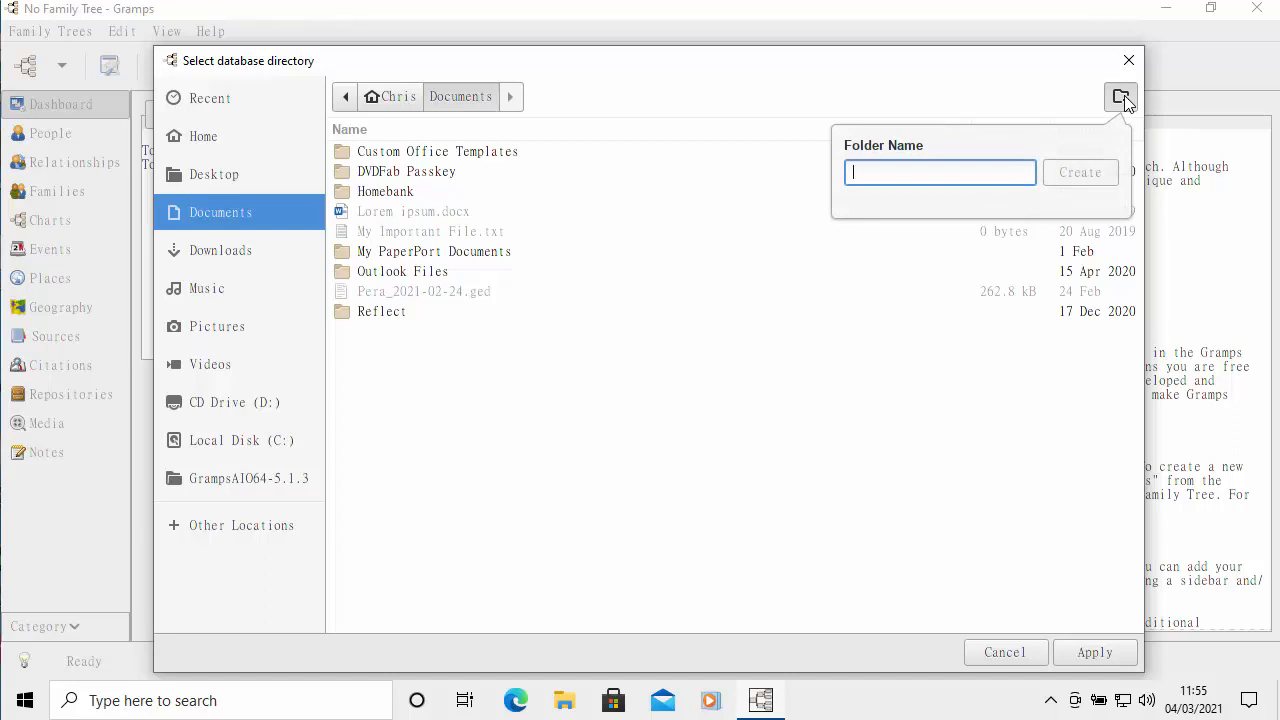
text(Gr)
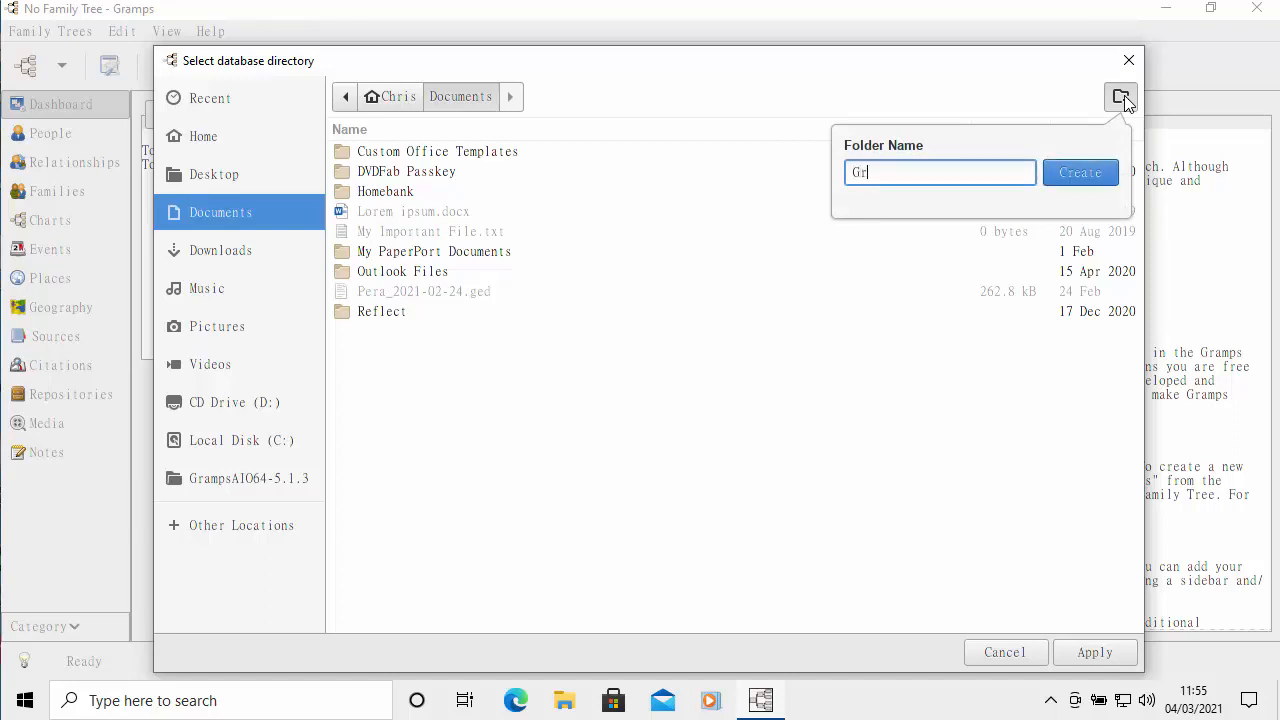
click(1080, 172)
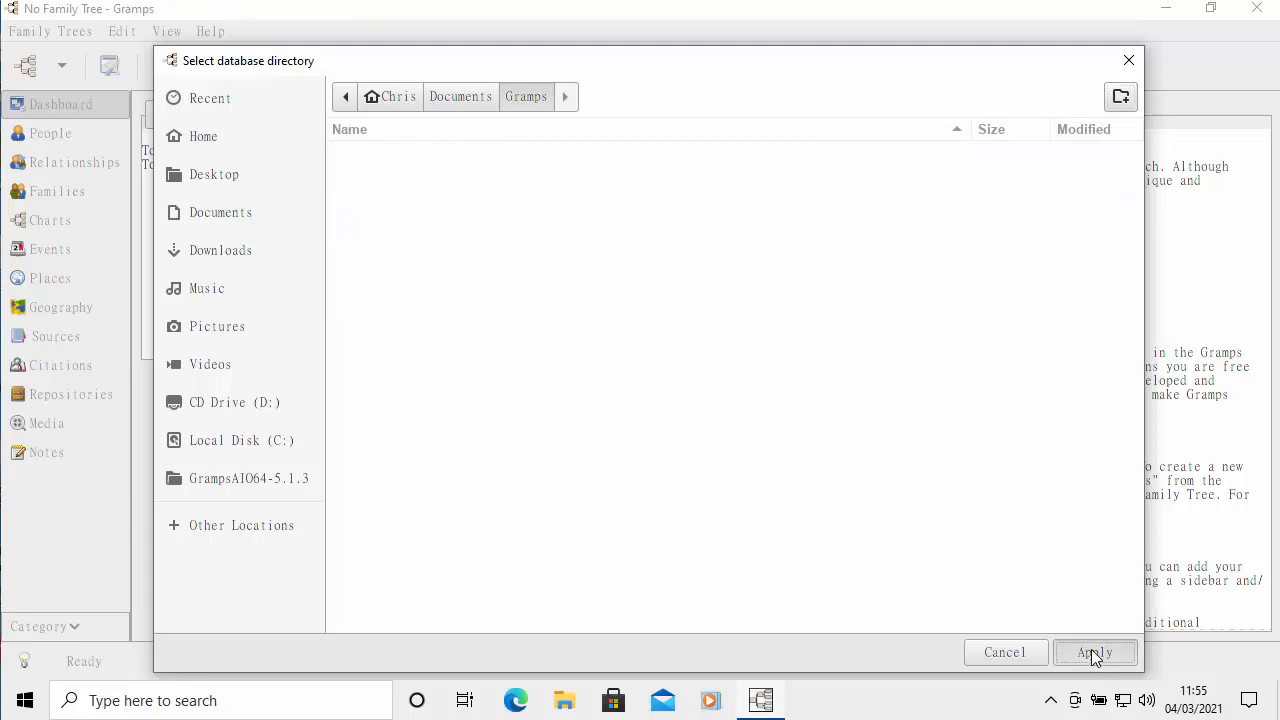
click(1094, 652)
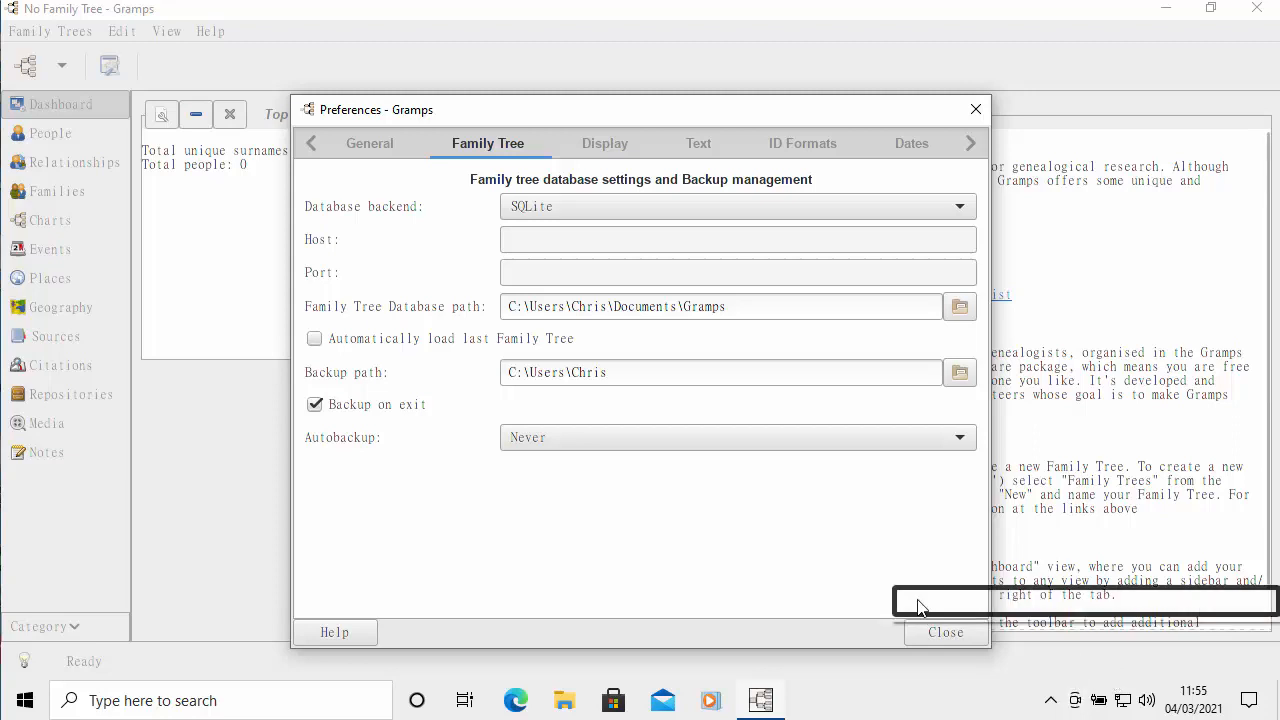
mouse_move(897, 590)
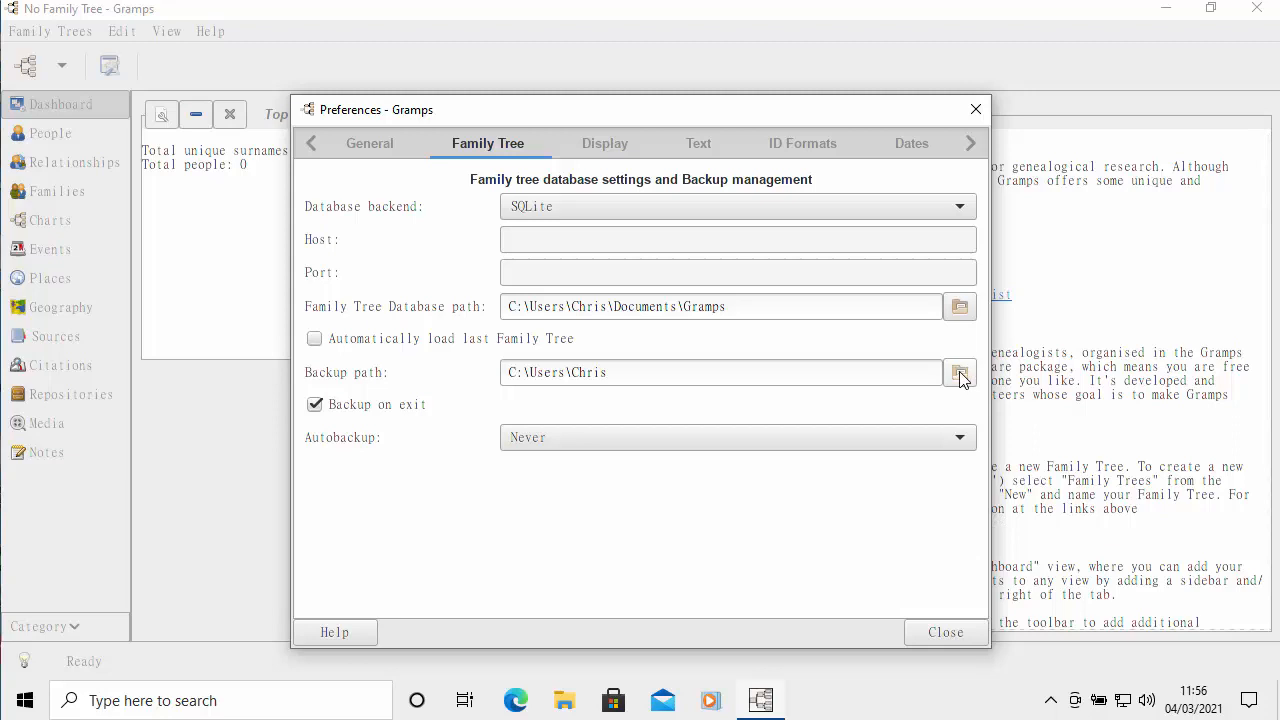
mouse_move(983, 405)
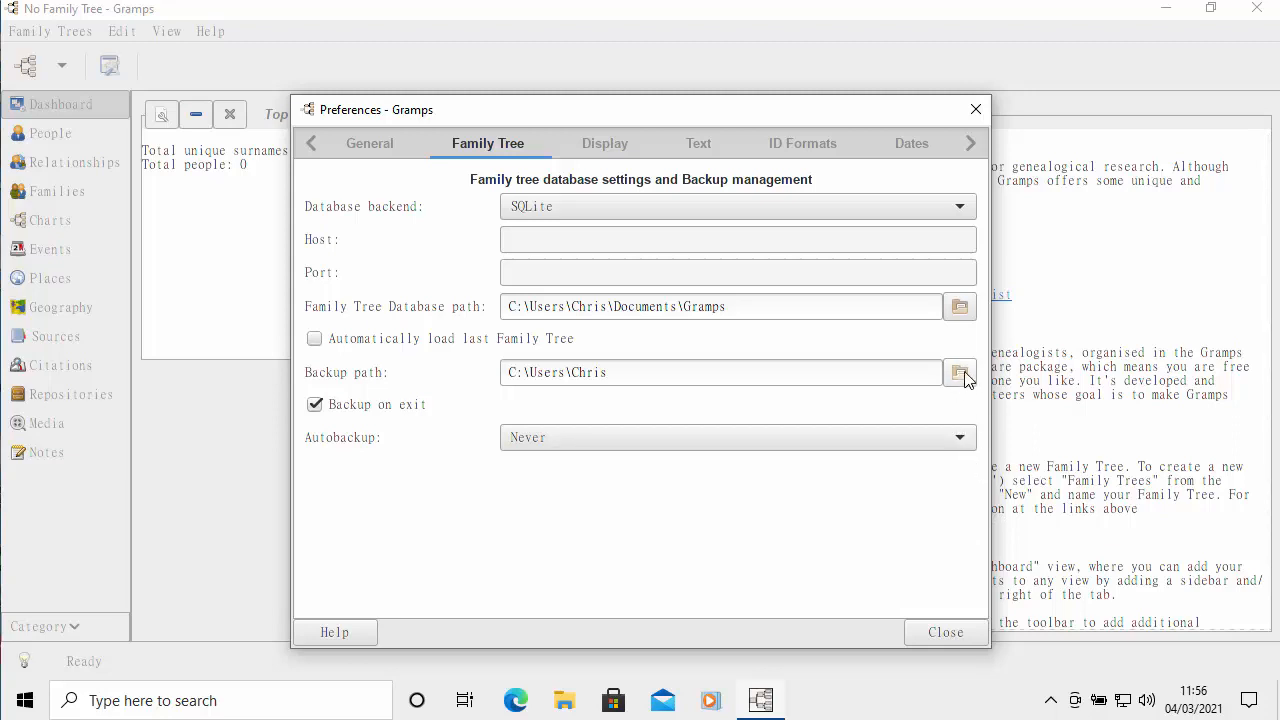
Step: Set the backup path to a new OneDrive 'Gramps Backup' folder and close Preferences
click(958, 372)
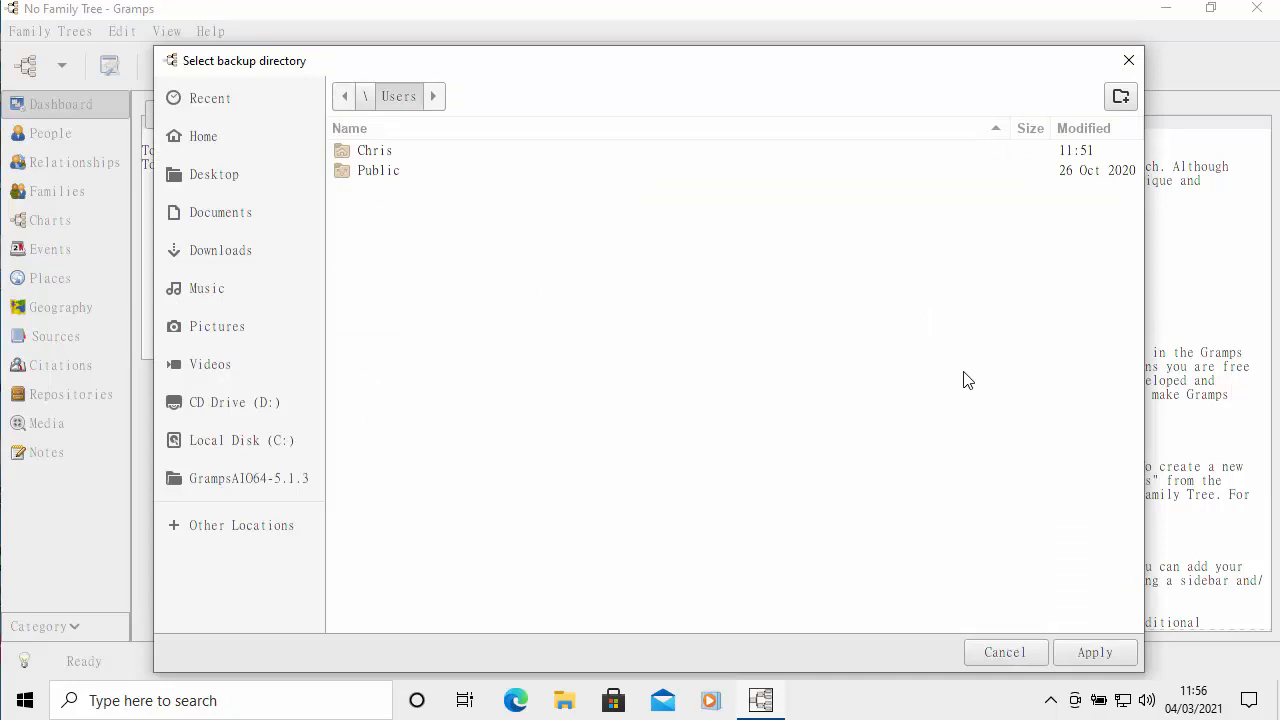
mouse_move(459, 557)
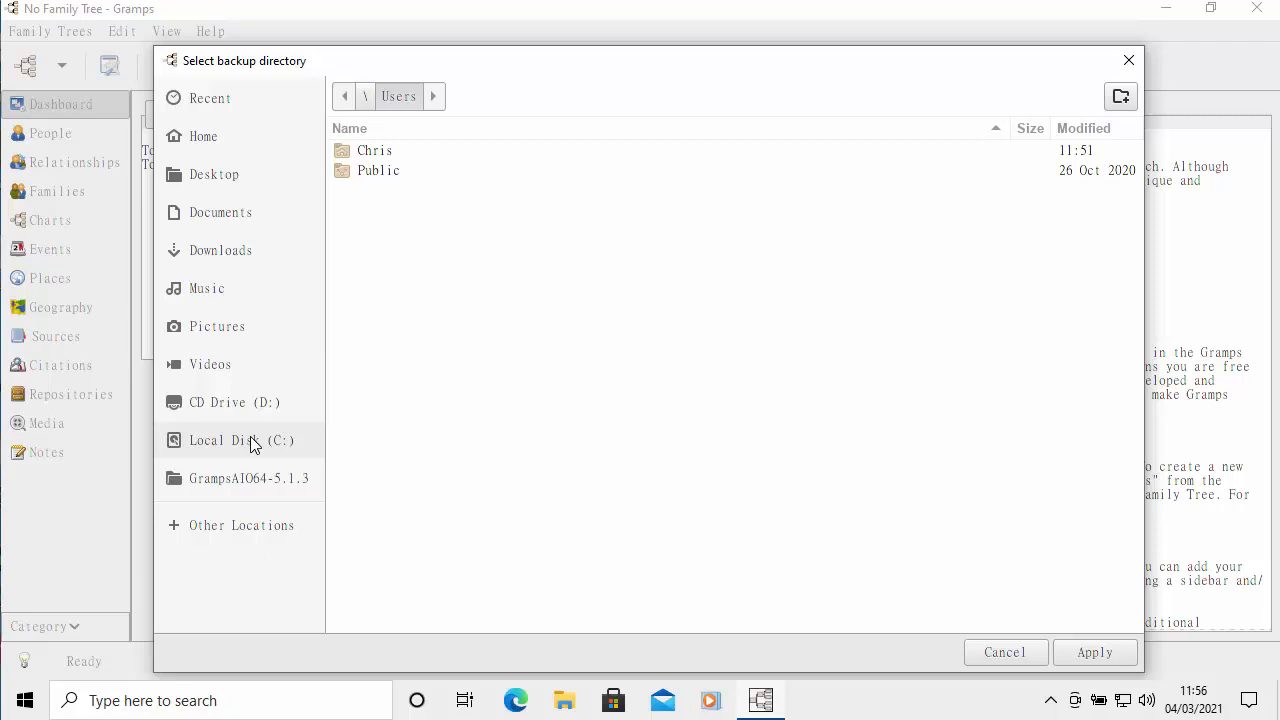
click(242, 440)
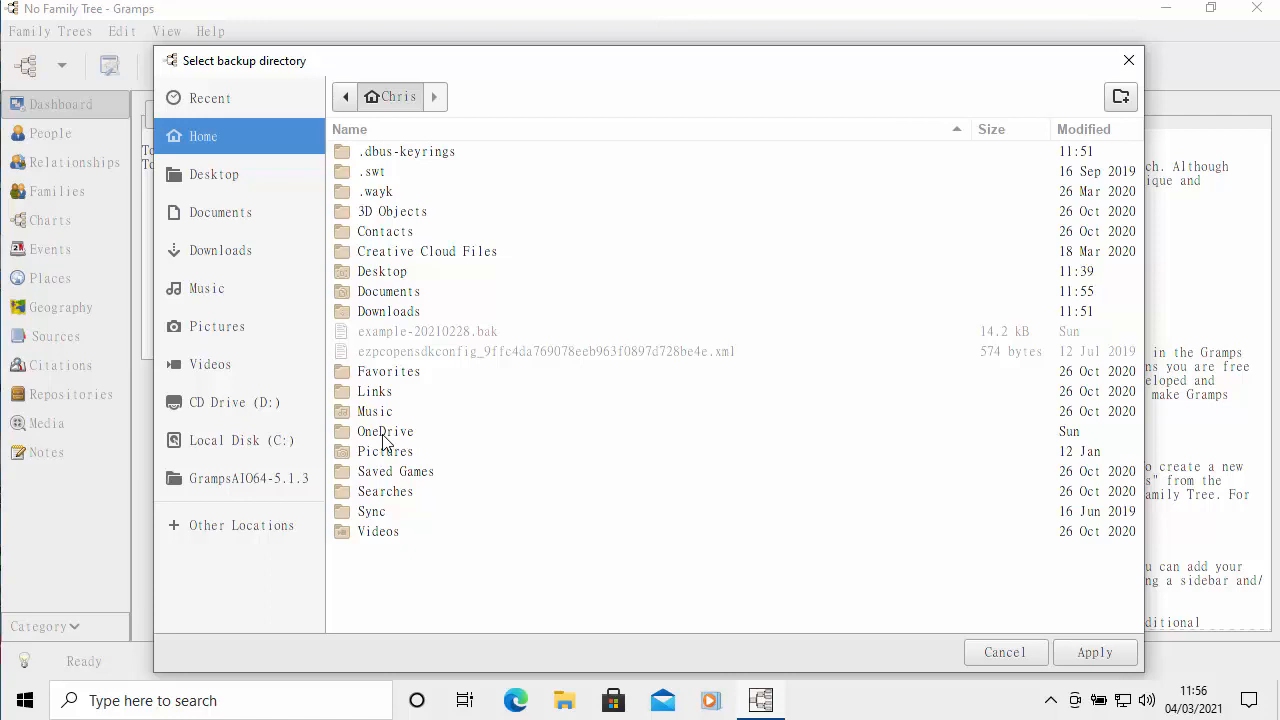
double_click(385, 431)
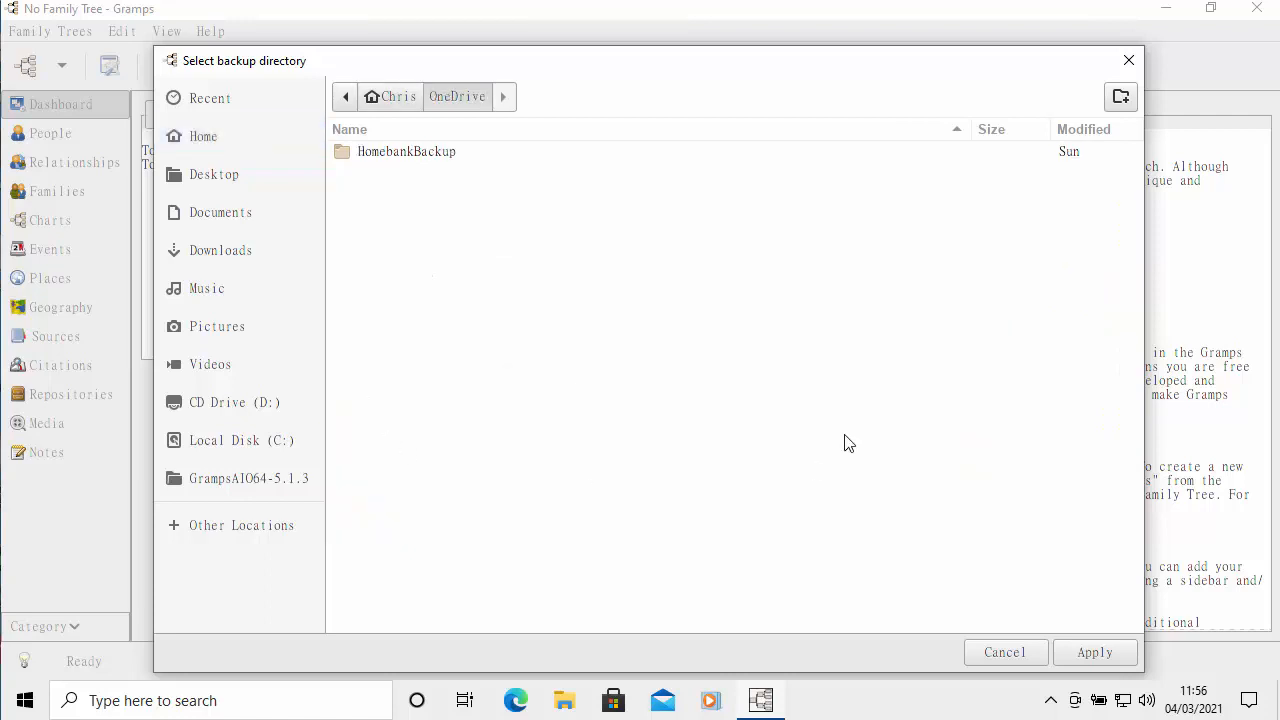
mouse_move(1002, 347)
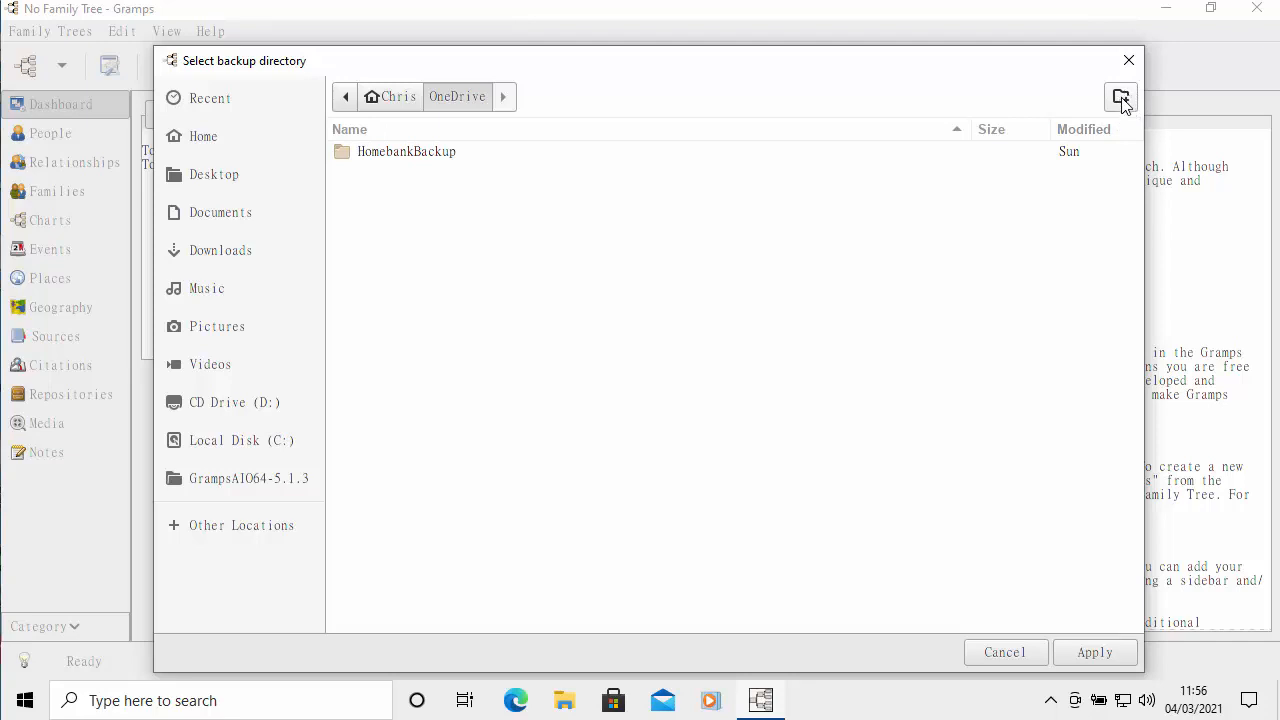
click(1120, 96)
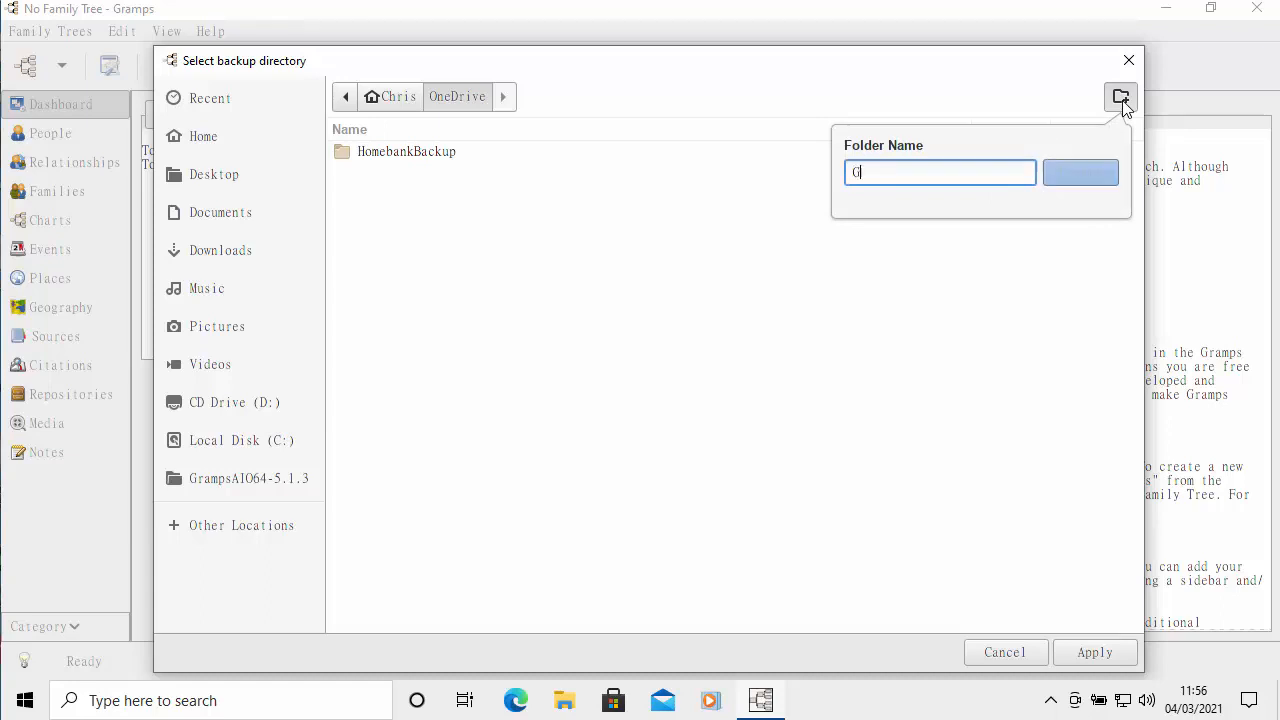
text(Gramps)
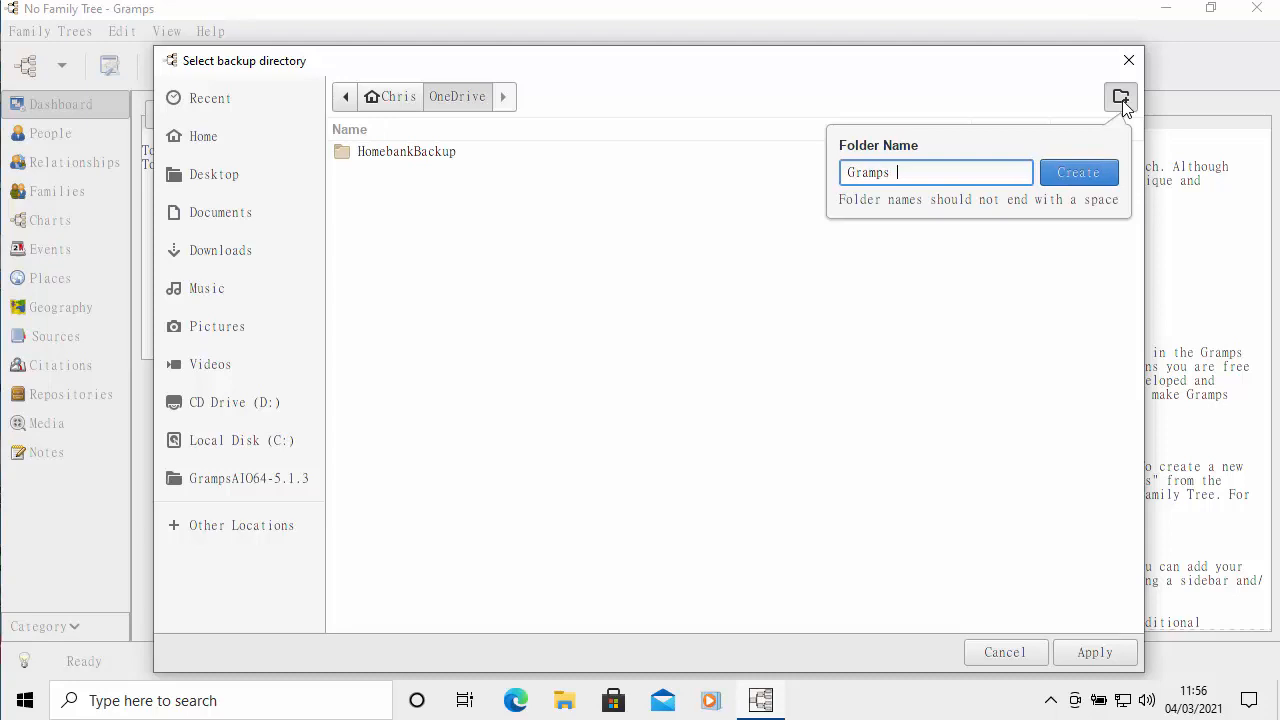
click(1078, 172)
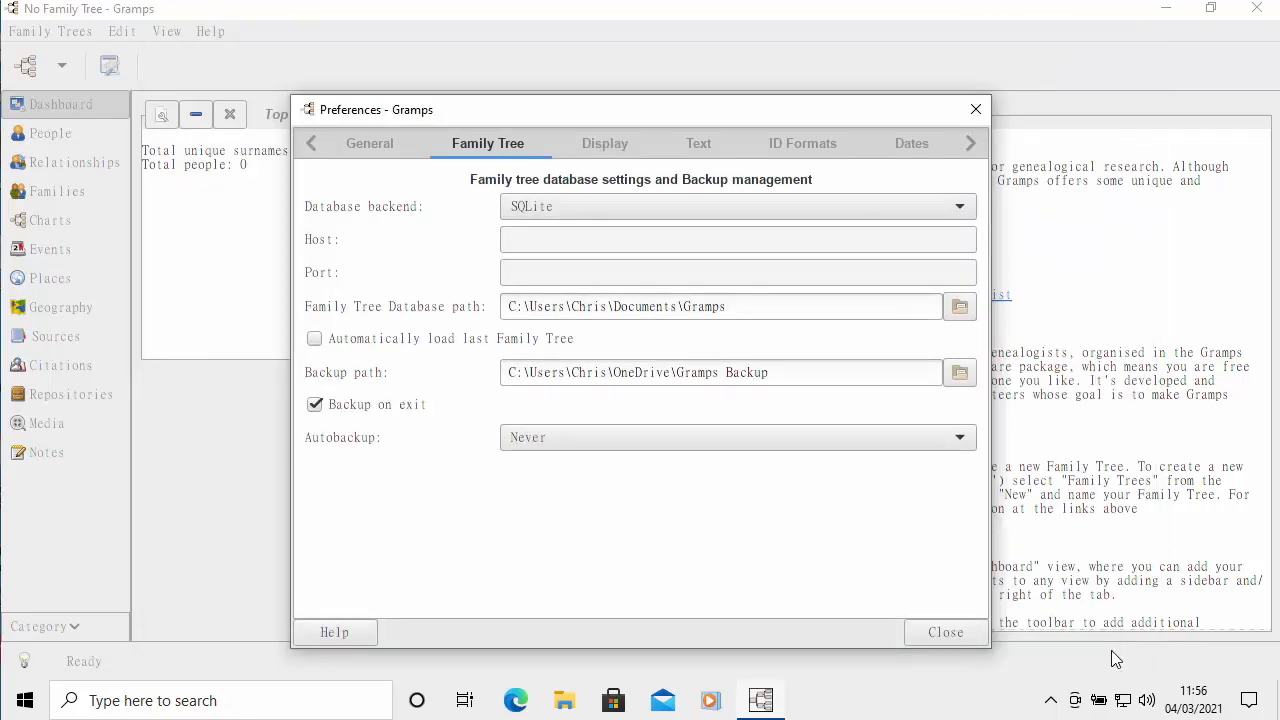
click(944, 632)
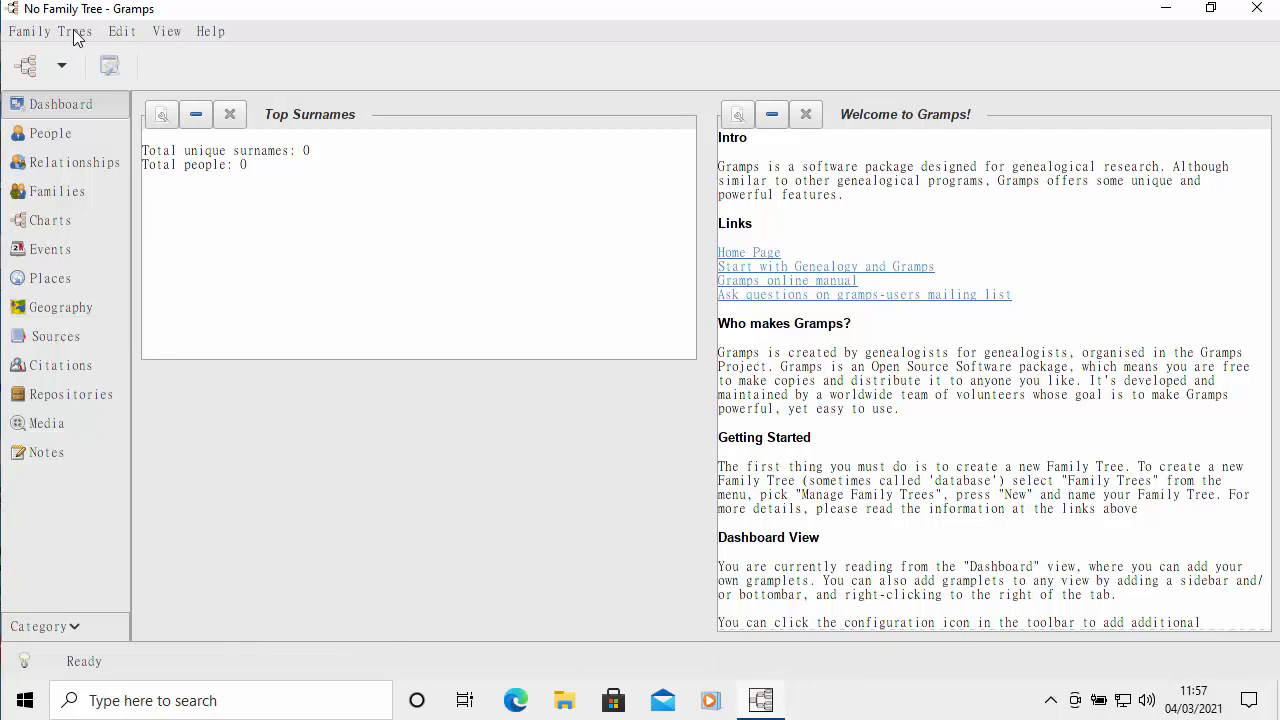
Step: Open the Family Trees menu
click(50, 31)
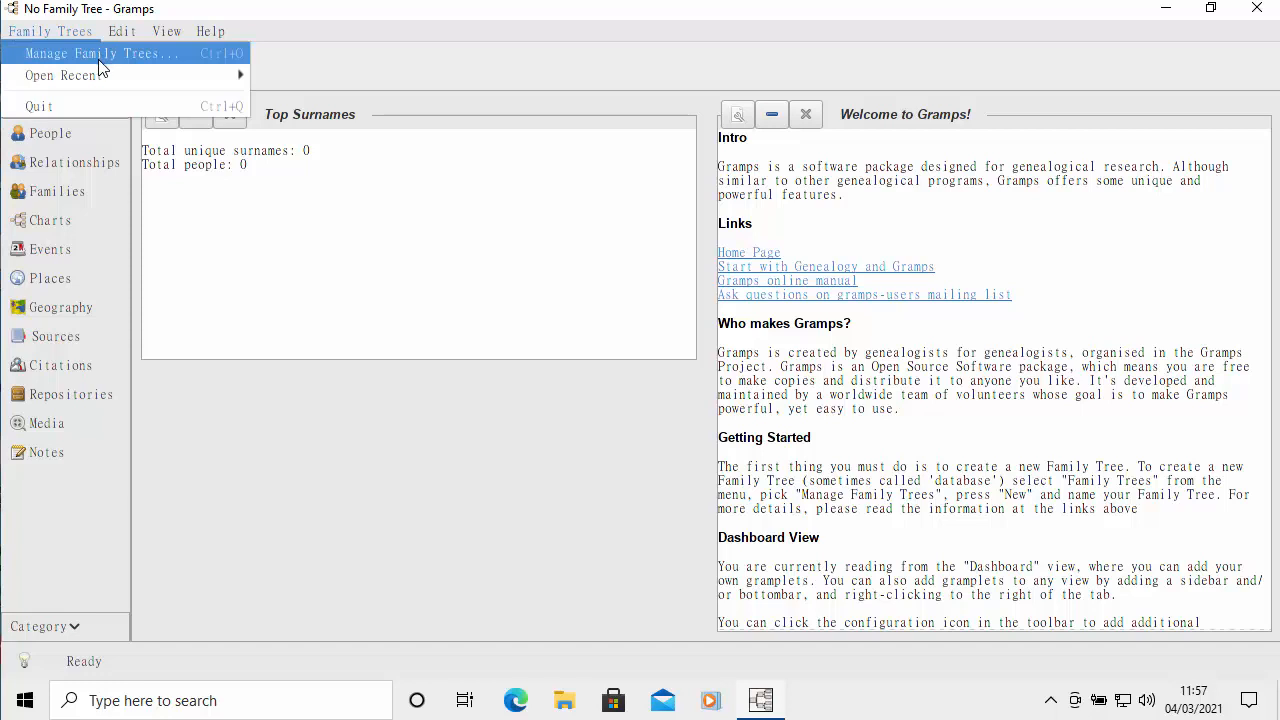
Step: Create and load a family tree named 'Test', then show its empty People list
click(97, 53)
text(T)
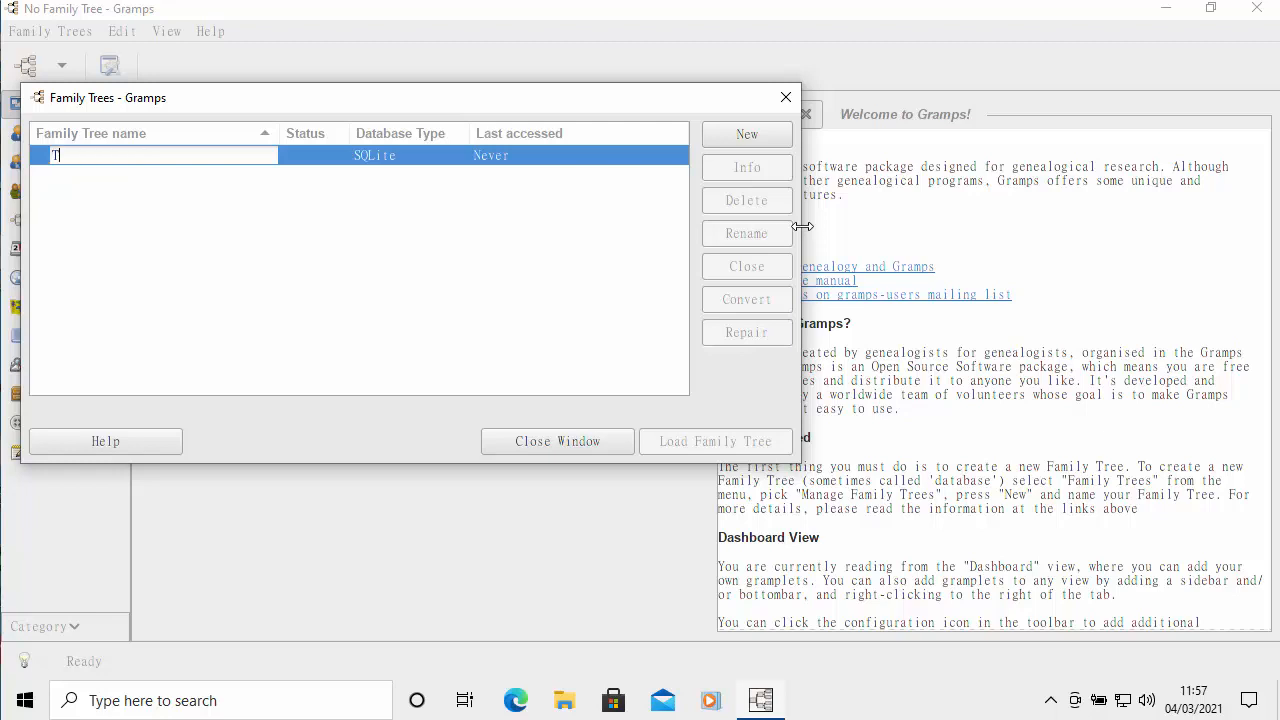
text(est)
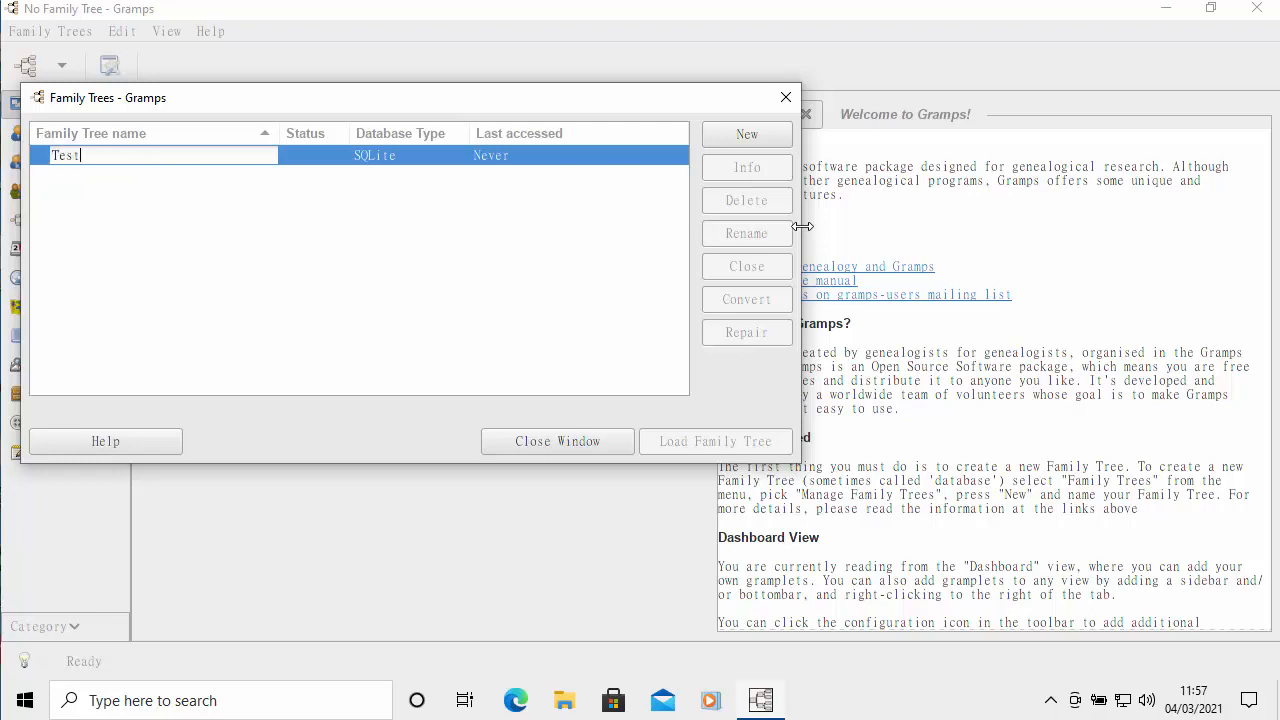
mouse_move(476, 328)
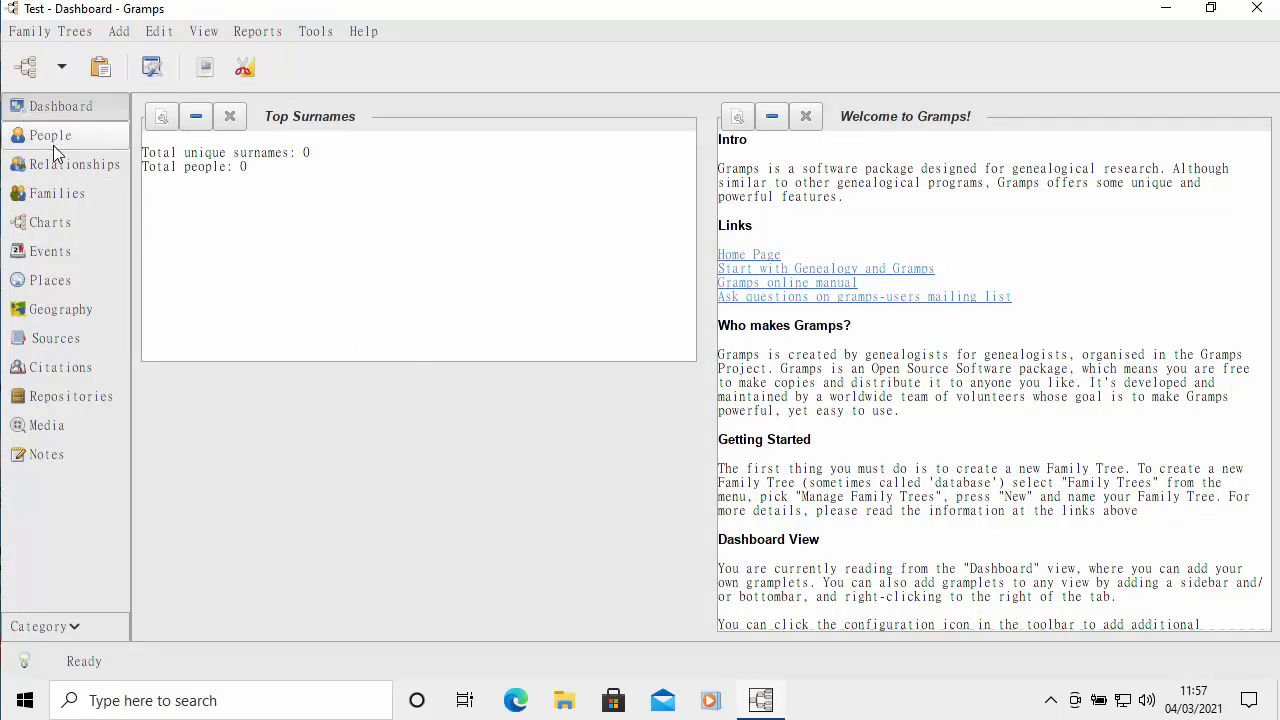
click(50, 135)
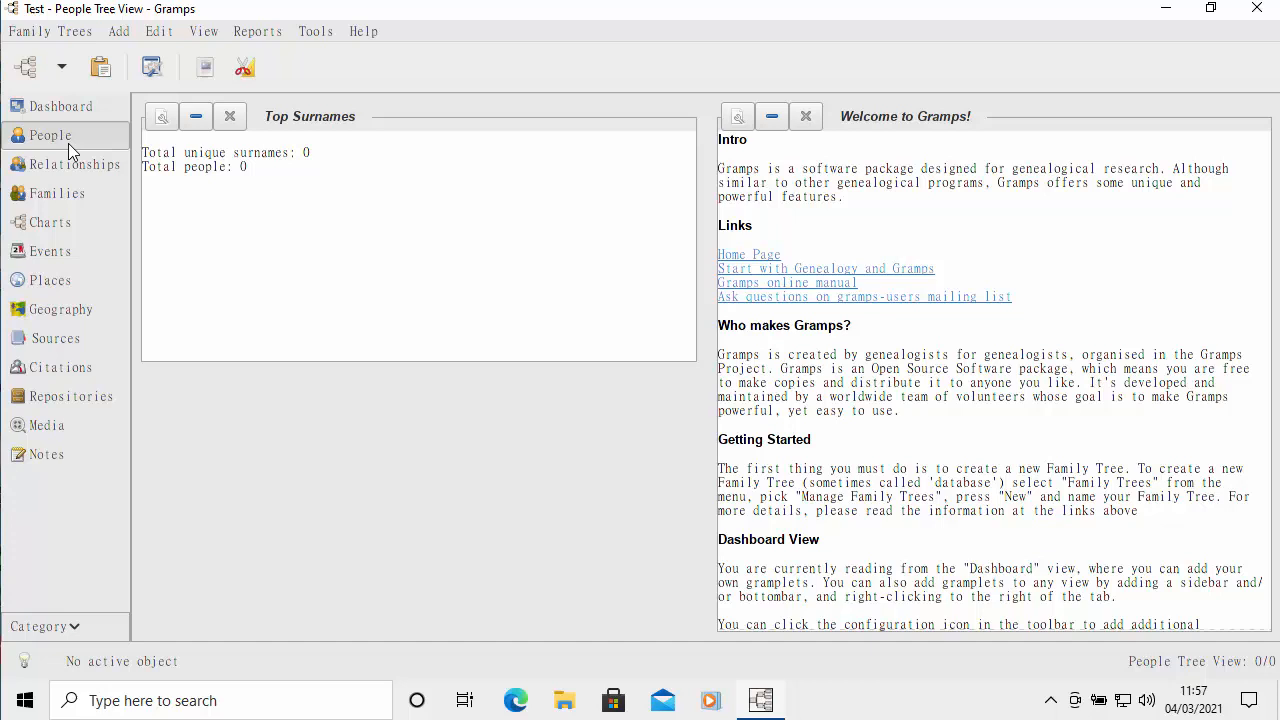
click(49, 135)
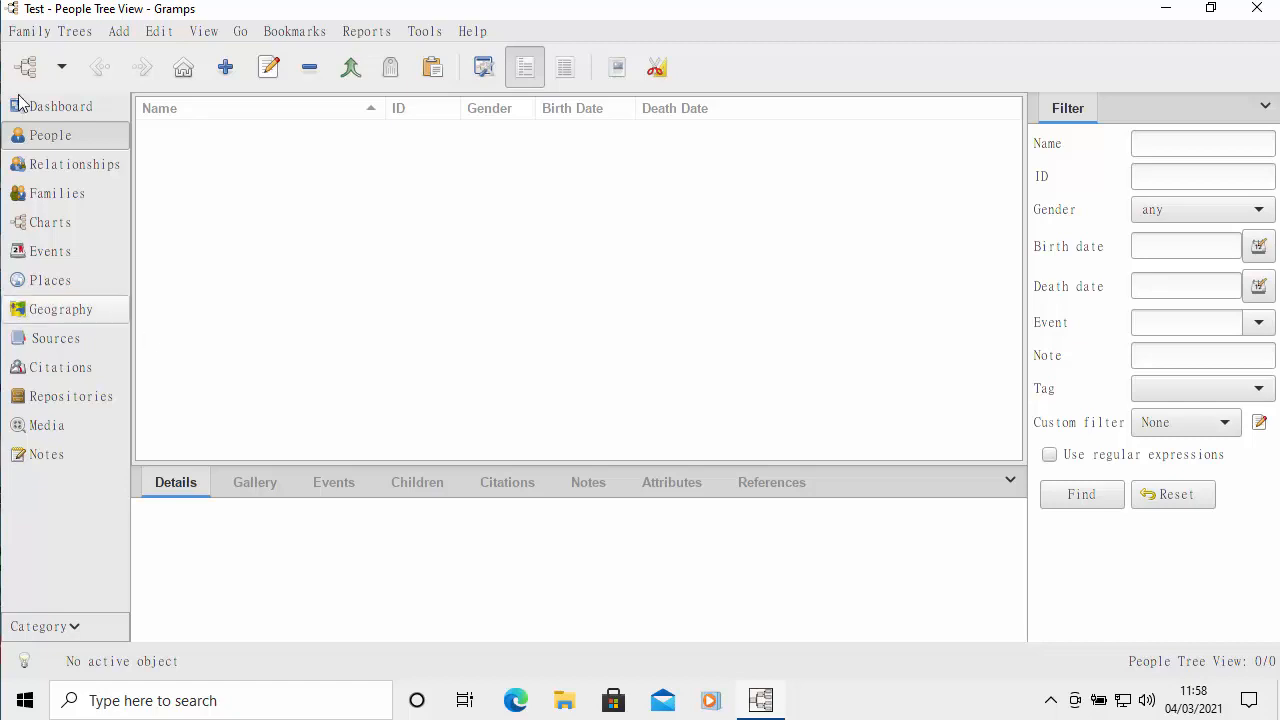
click(50, 31)
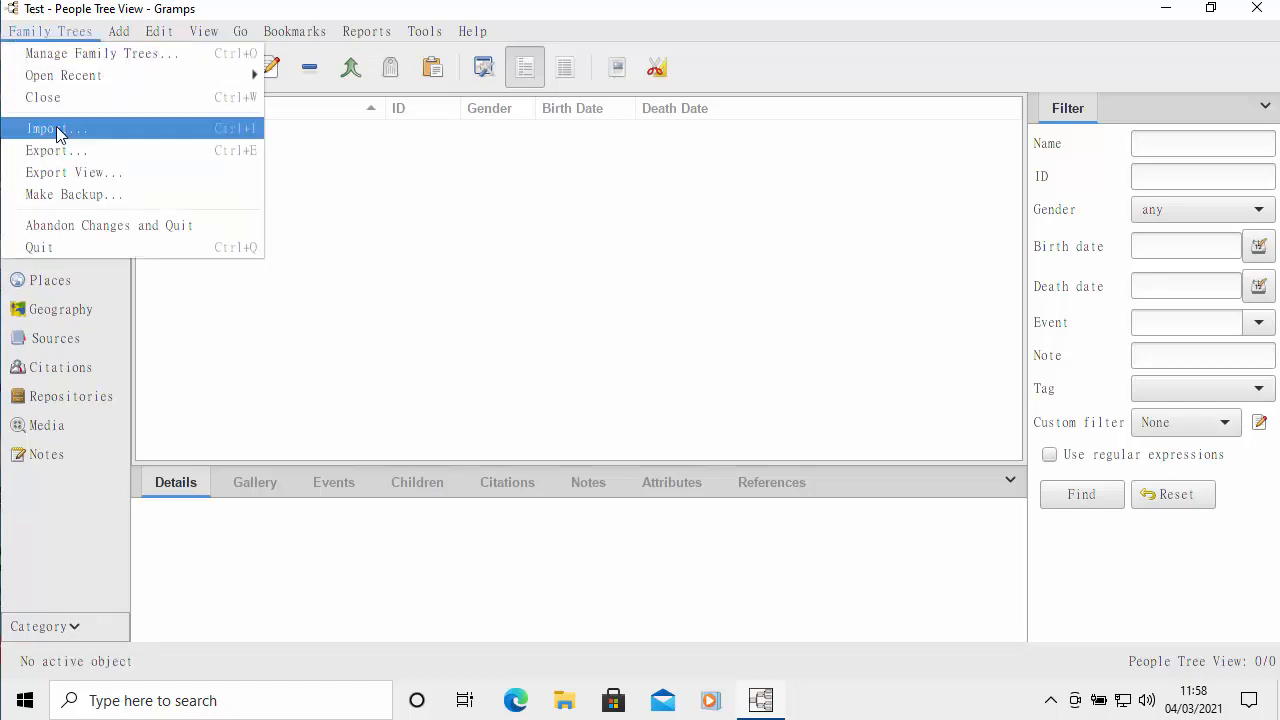
Step: Import the GEDCOM file into Test (1167 people), closing the statistics and error report
click(48, 128)
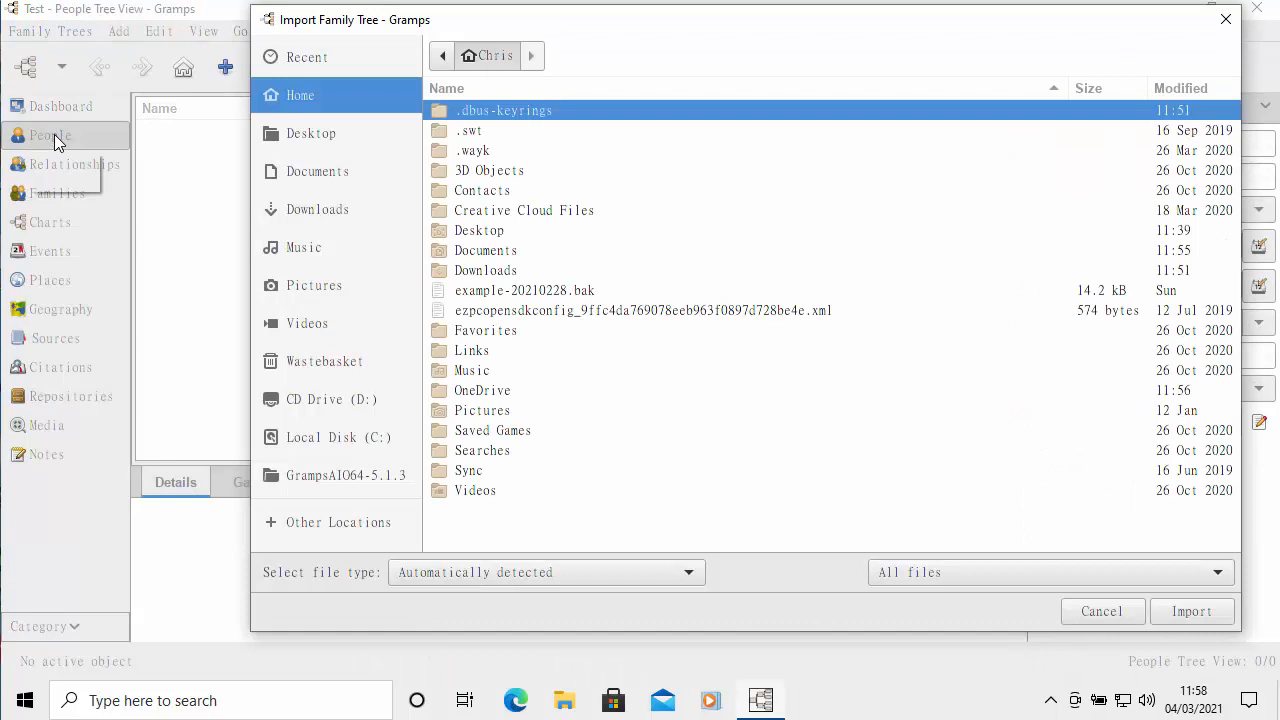
mouse_move(52, 135)
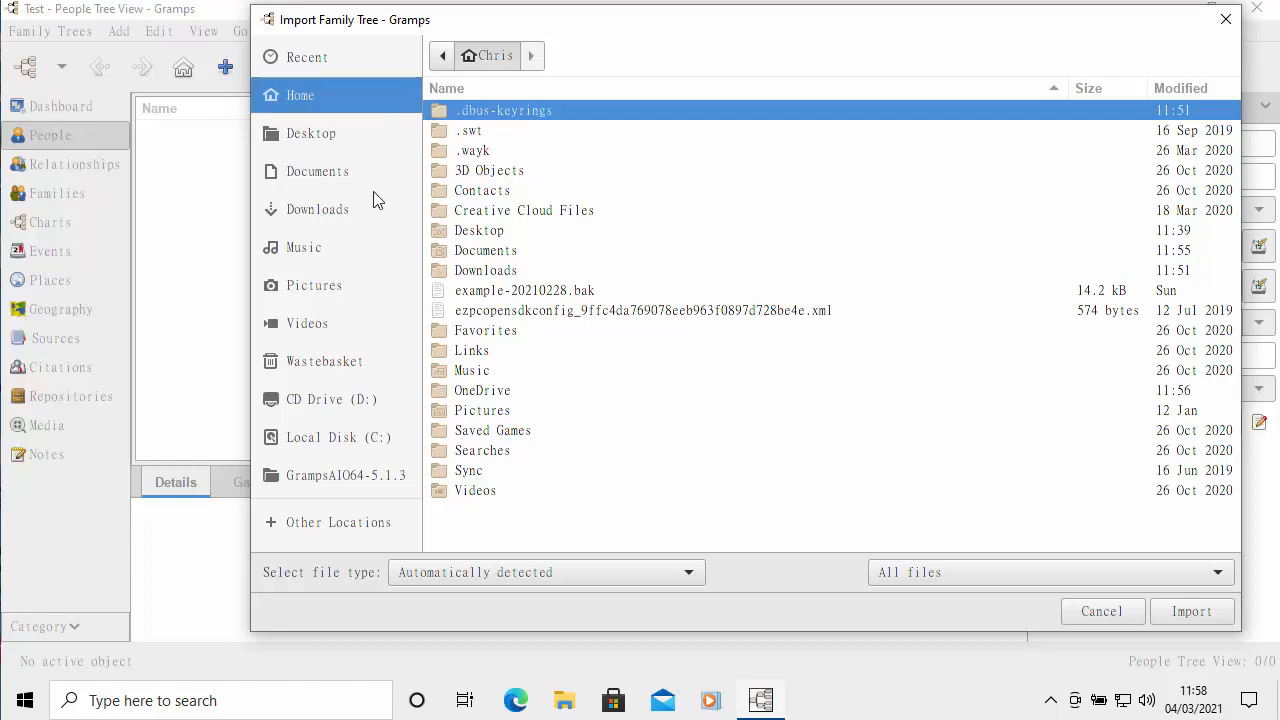
click(1101, 611)
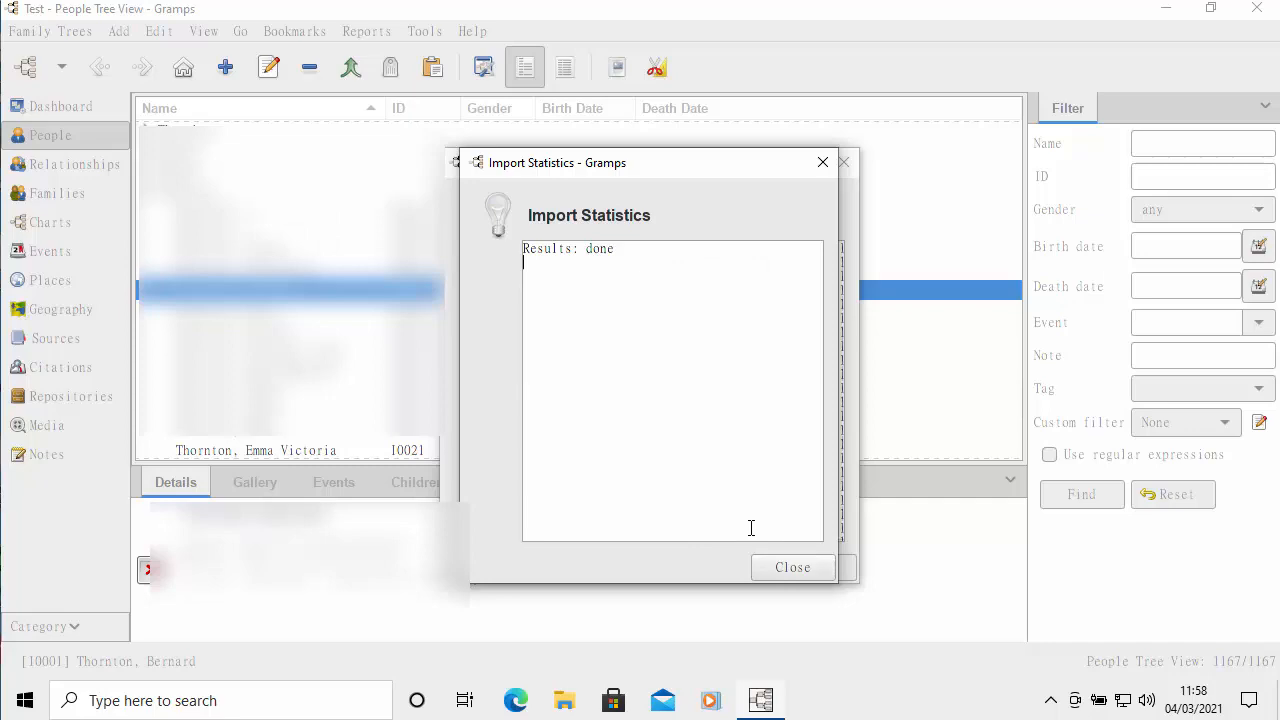
click(793, 567)
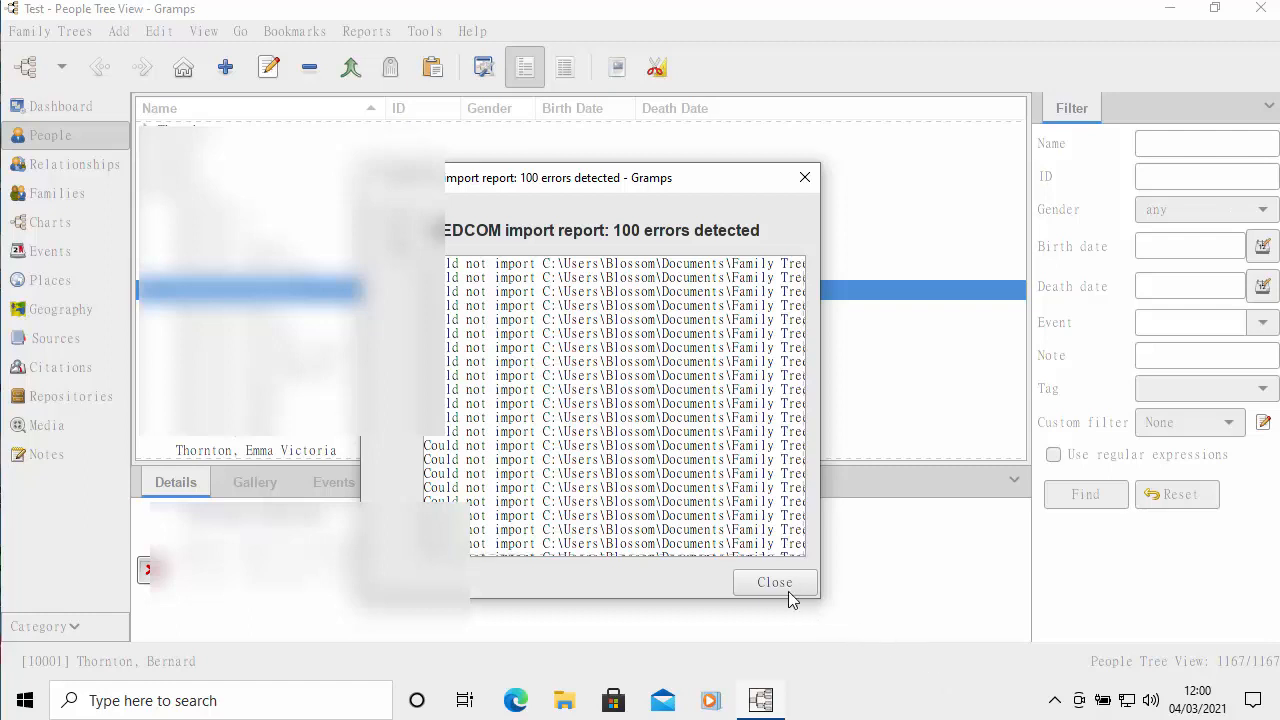
click(775, 582)
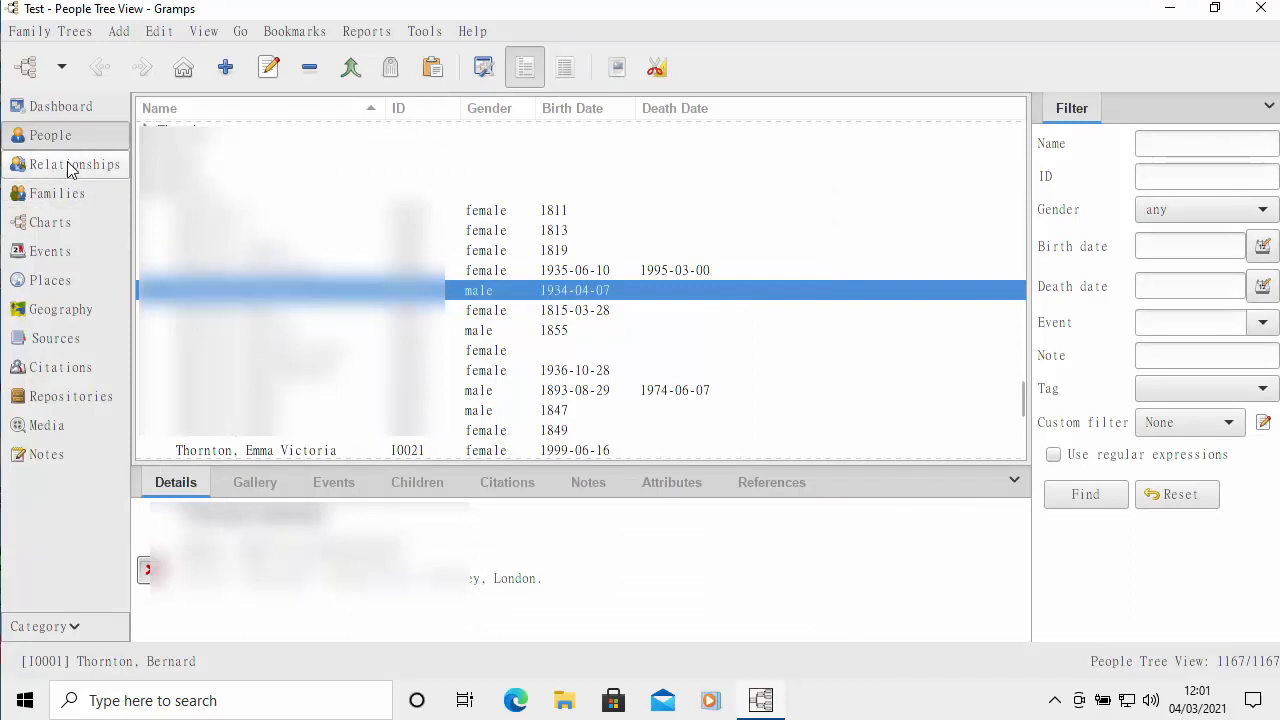
Step: Browse the imported tree's pedigree chart, 1,980 events and 624 places
click(75, 164)
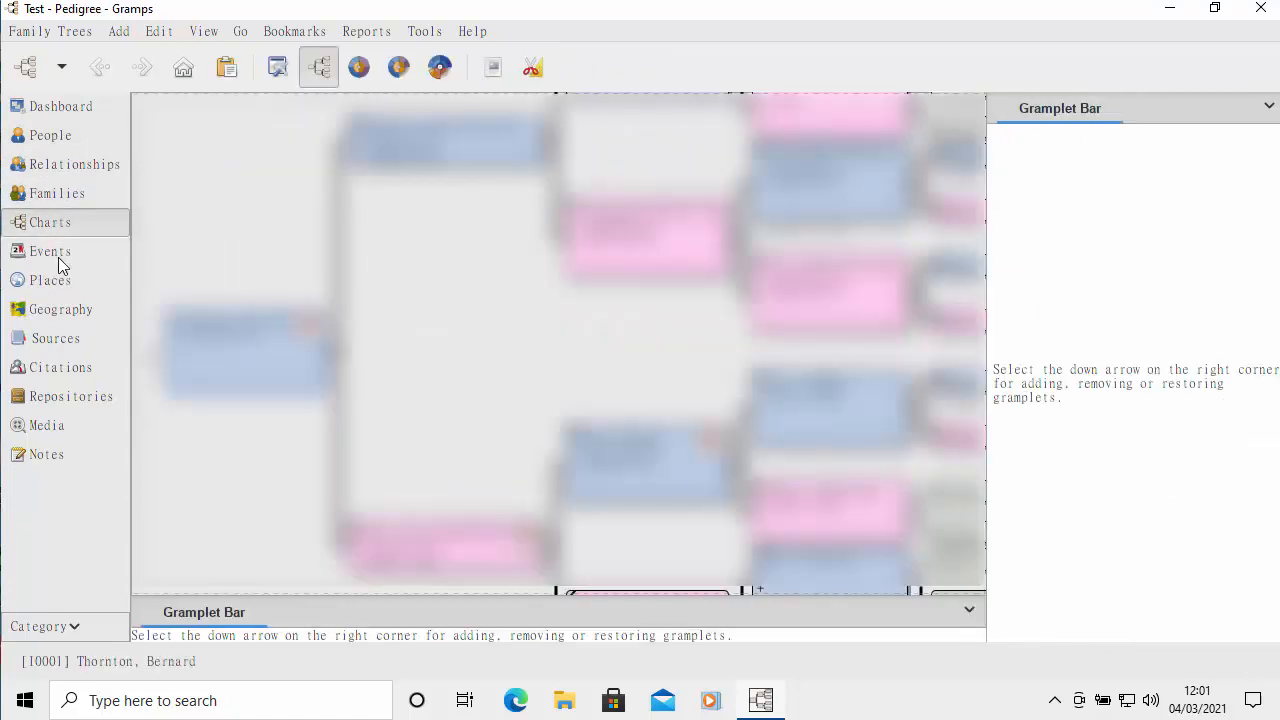
click(50, 251)
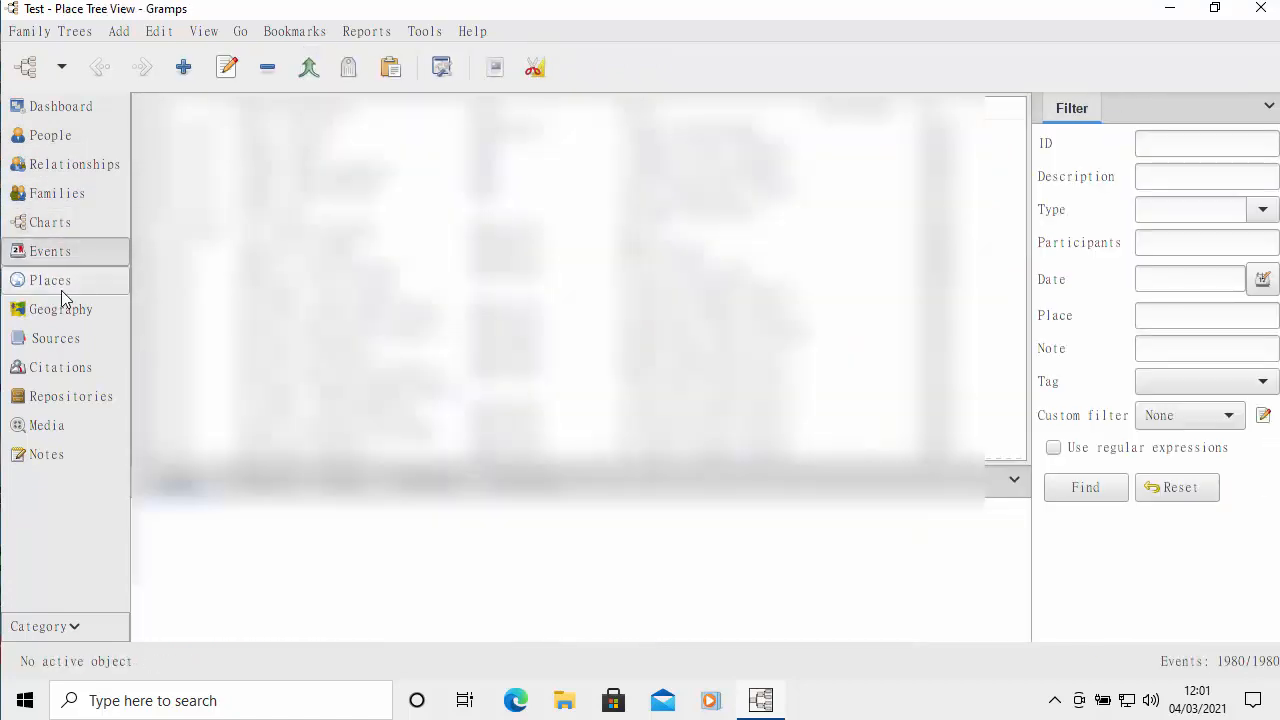
click(50, 280)
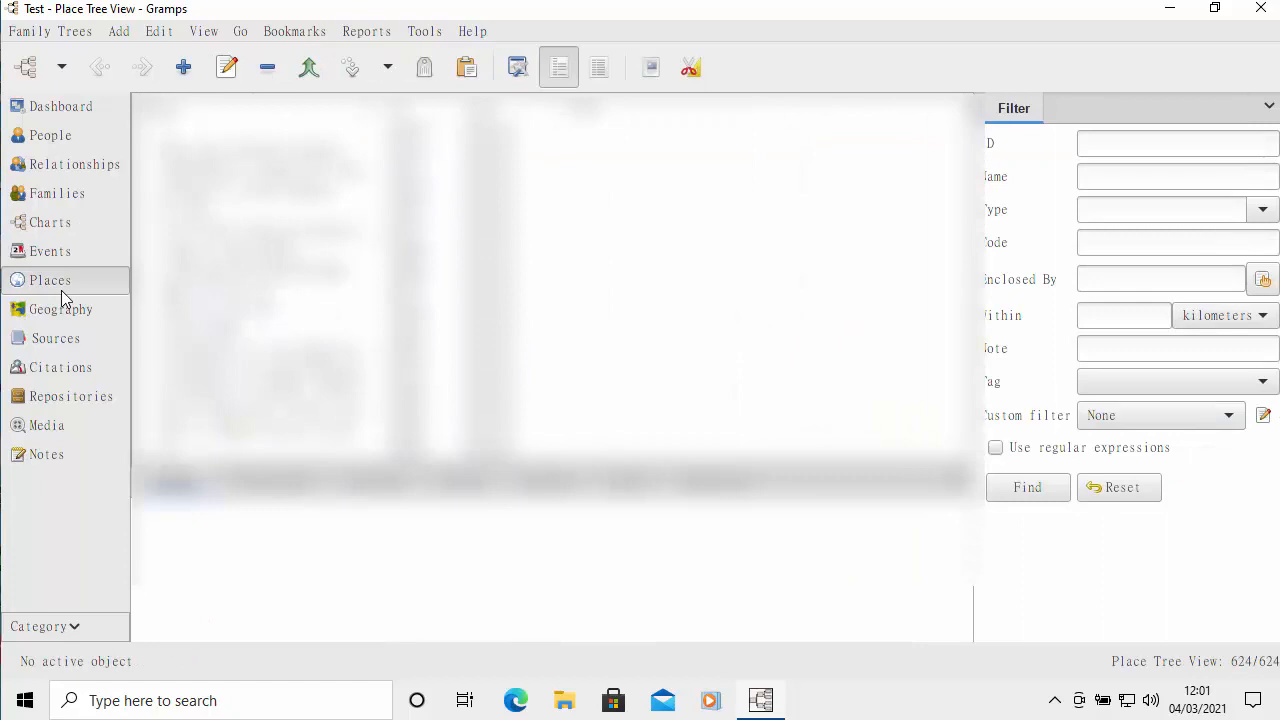
click(56, 338)
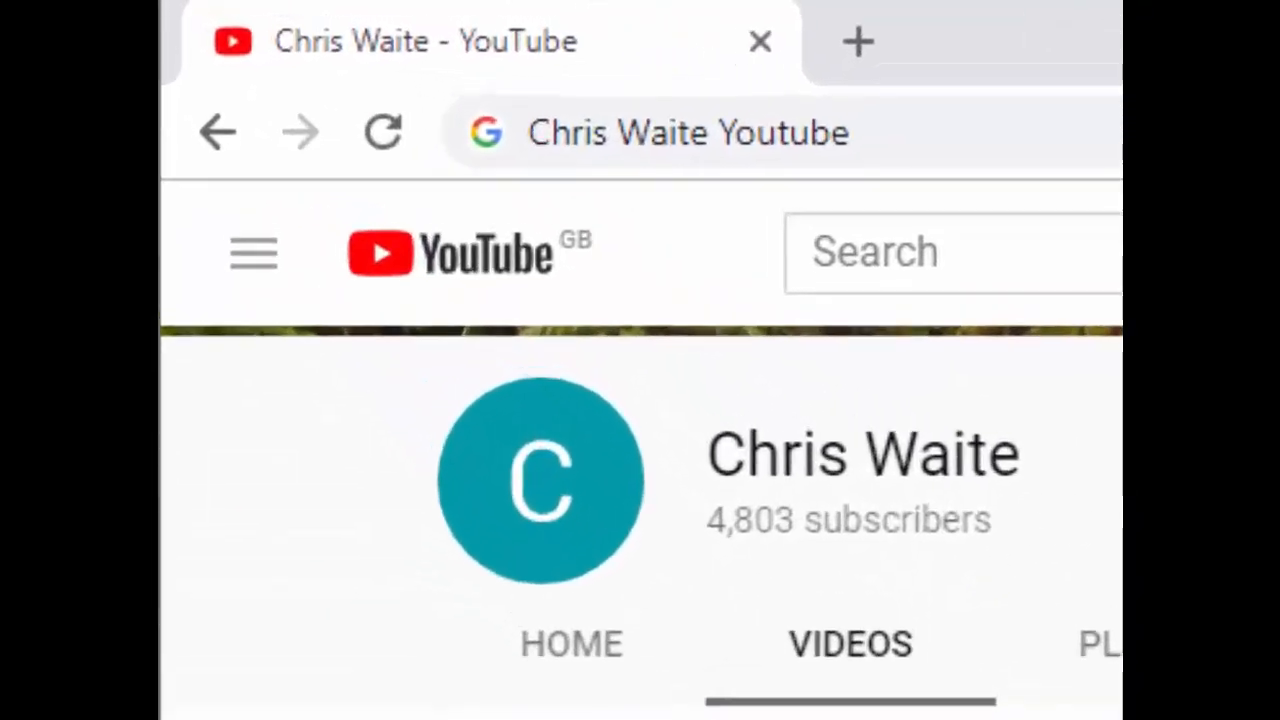
Step: Scroll down the Chris Waite YouTube channel page to reveal Subscribe and its videos
scroll(down, 3)
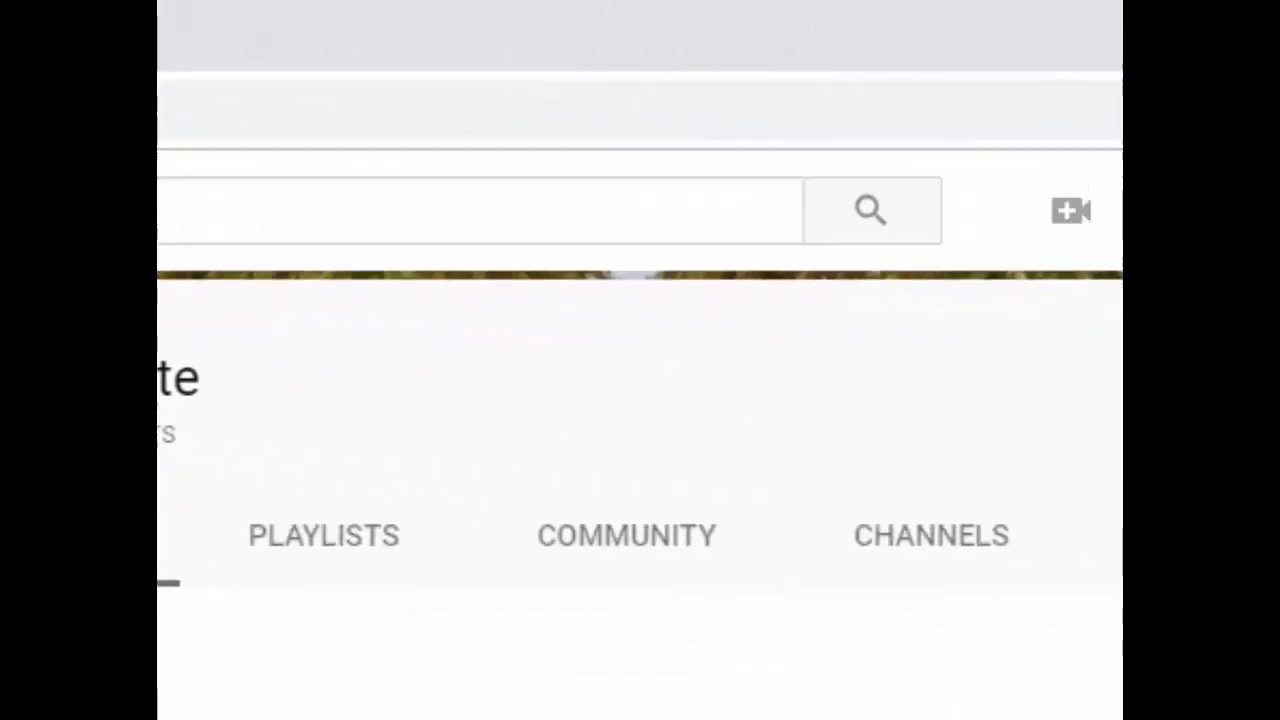
scroll(down, 3)
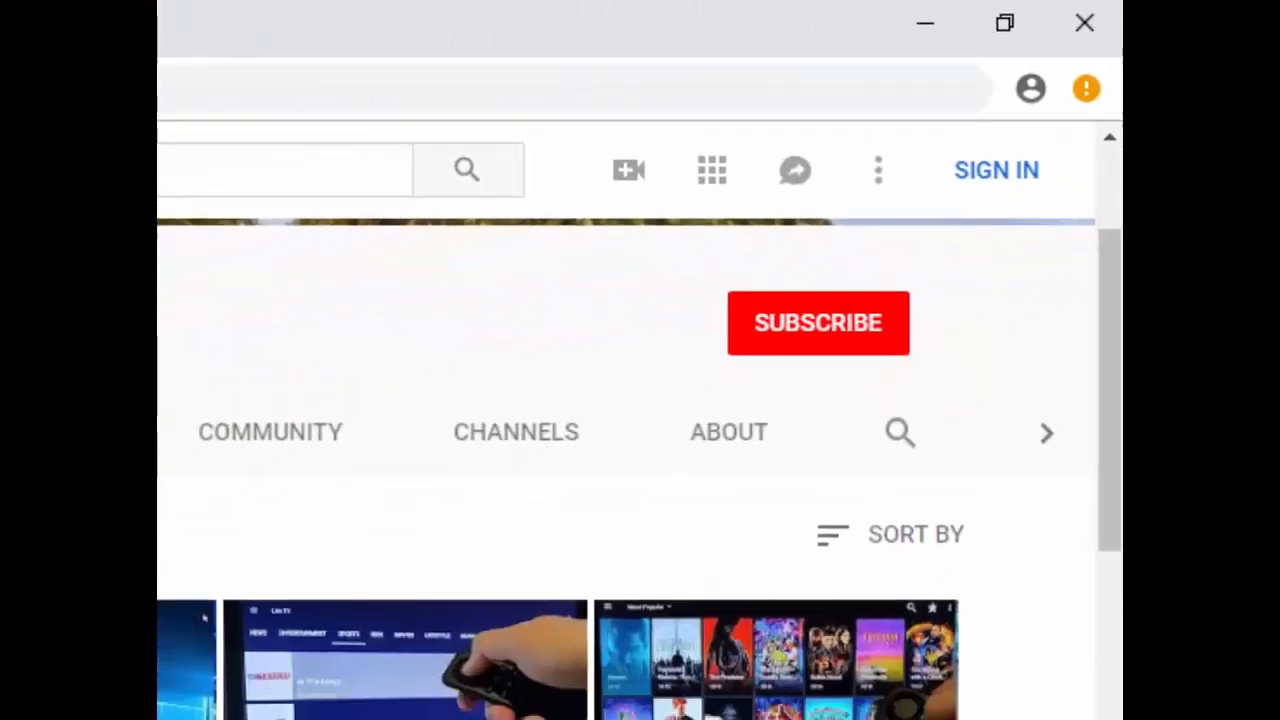